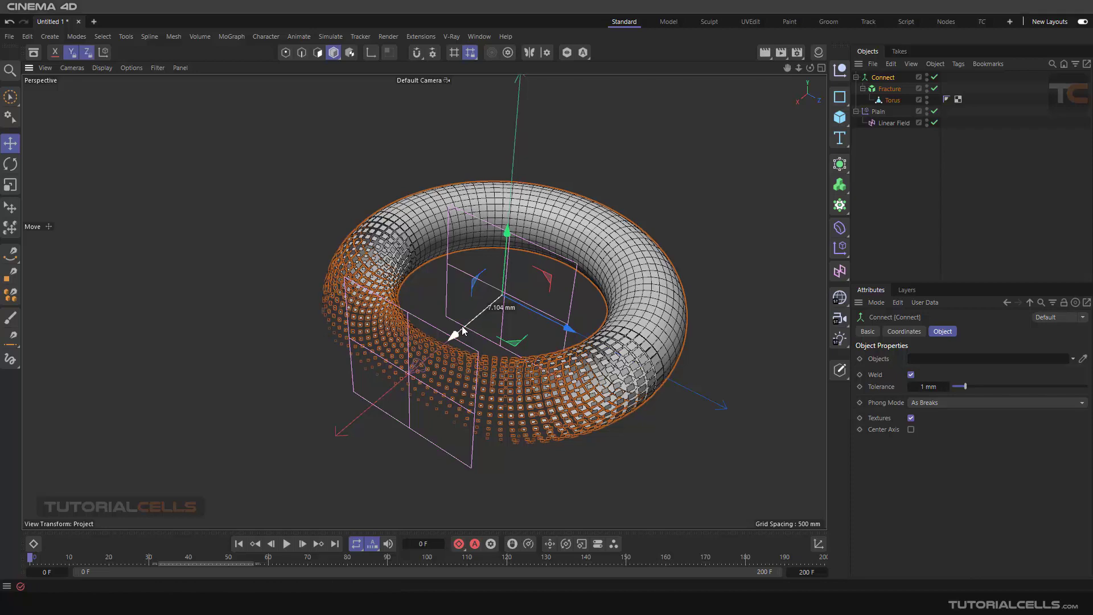
# - Inspect the Linear Field, render a preview of the dissolving torus, then clear to an empty scene
pyautogui.click(895, 123)
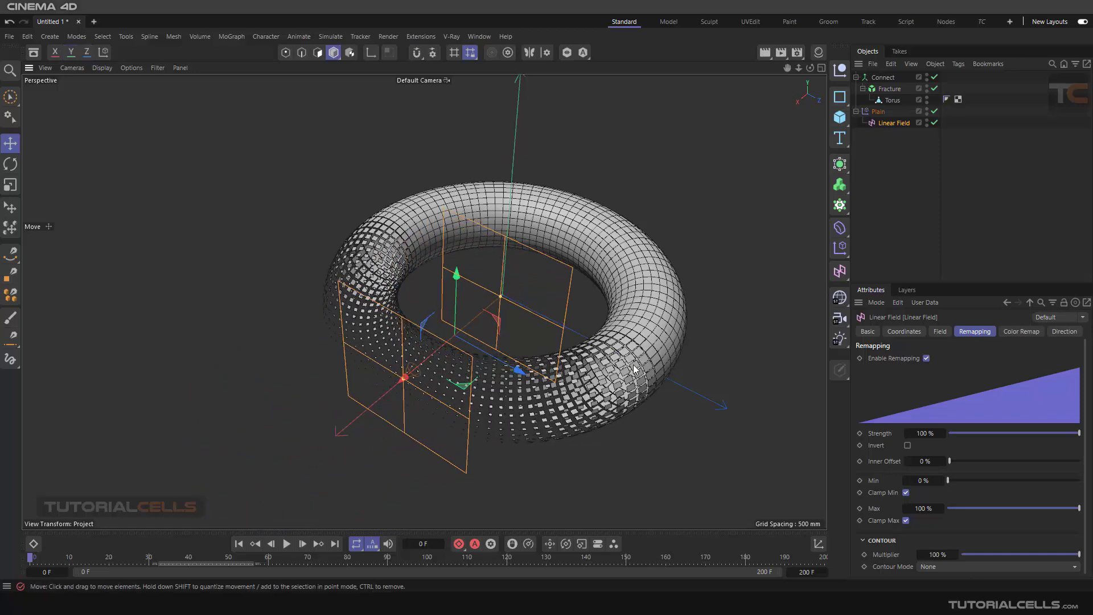
pyautogui.moveTo(591, 212)
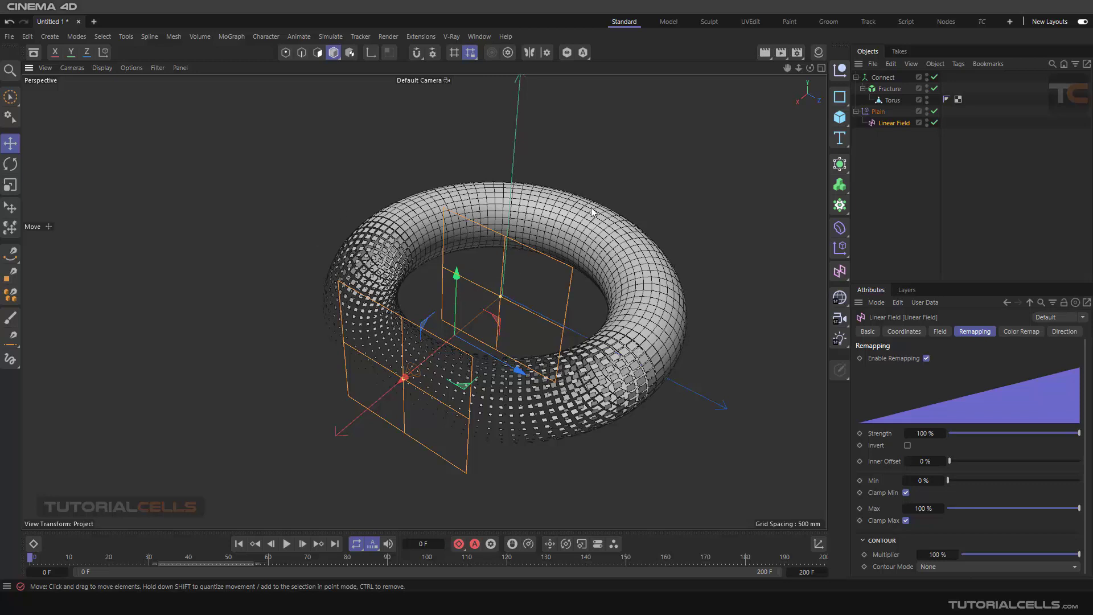
pyautogui.click(880, 112)
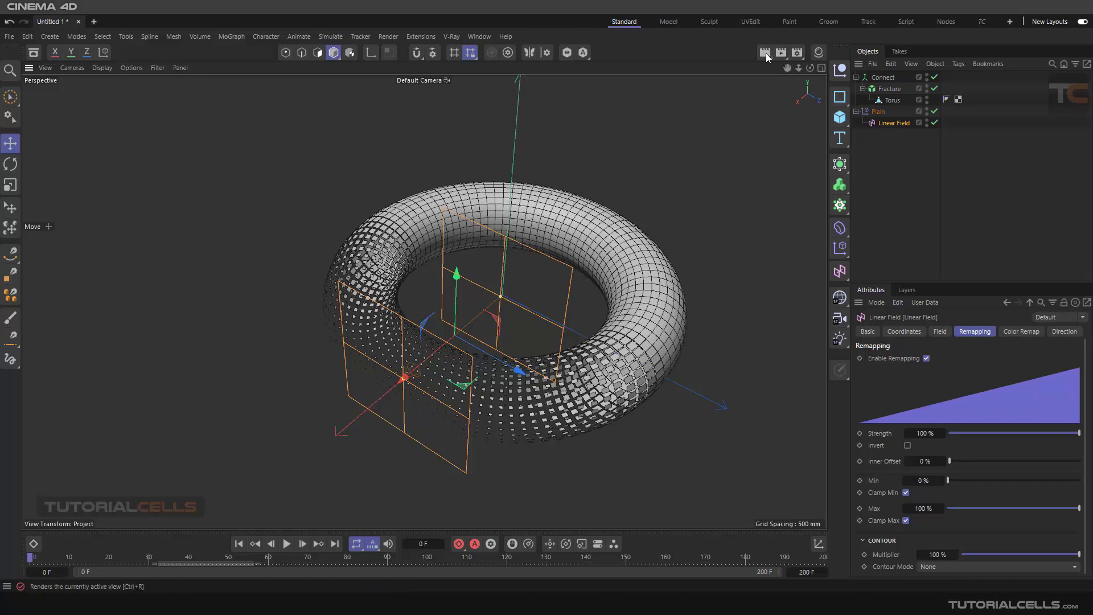
pyautogui.click(765, 53)
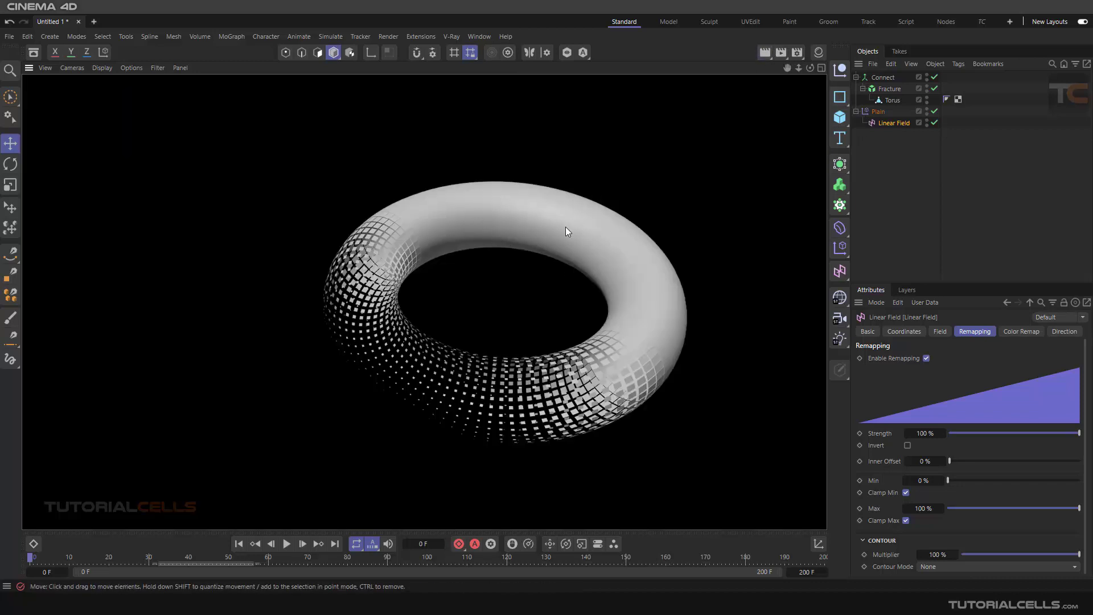
pyautogui.moveTo(851, 136)
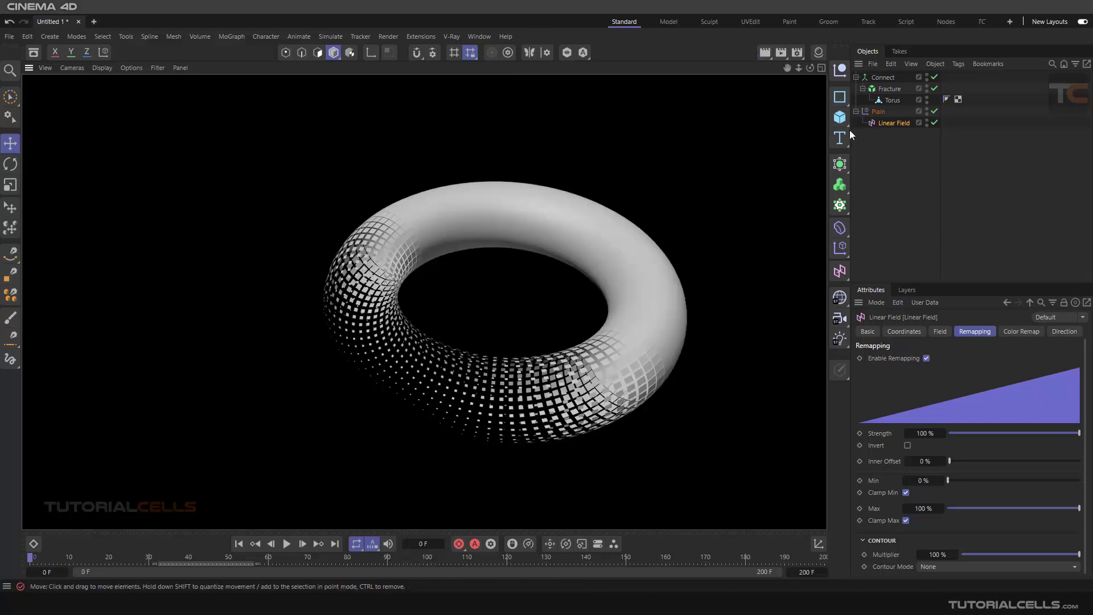
pyautogui.click(890, 89)
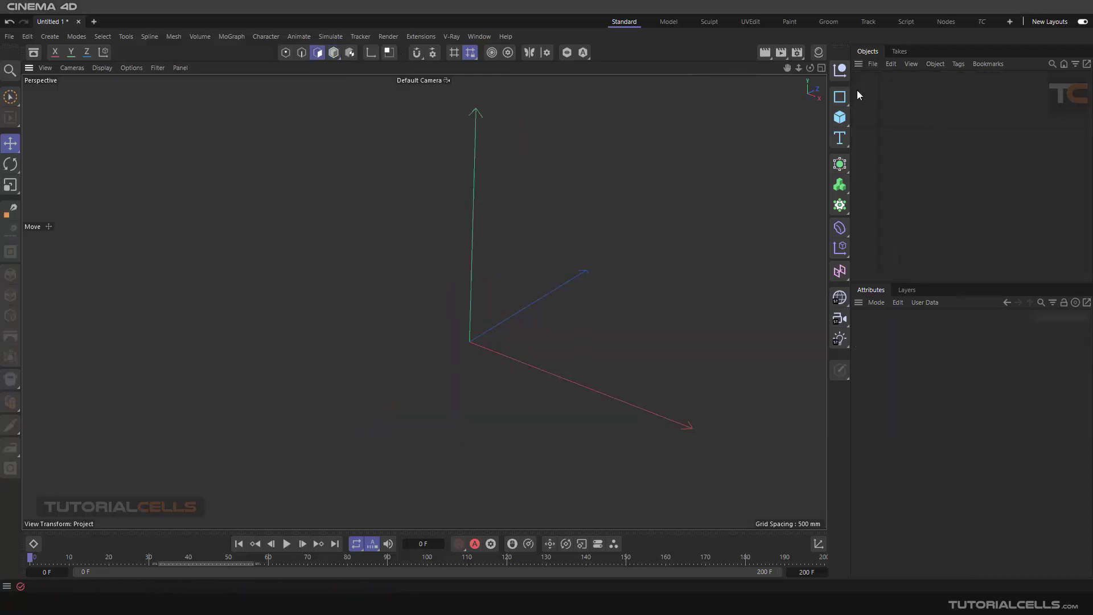
# - Add a Torus primitive, make it an editable polygon object, and return to Model mode
pyautogui.click(839, 116)
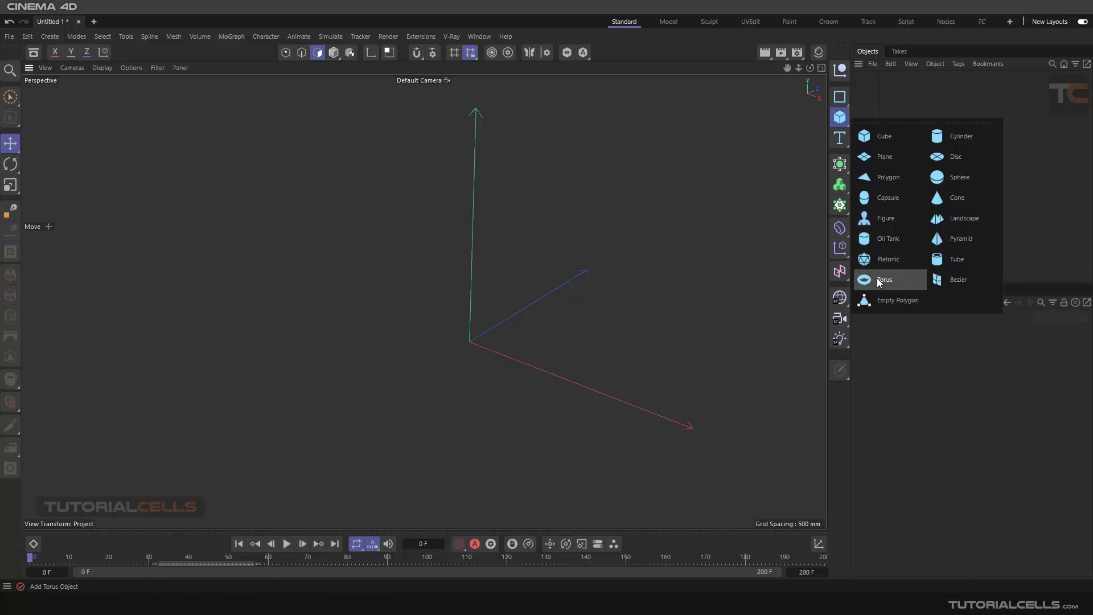
pyautogui.click(884, 280)
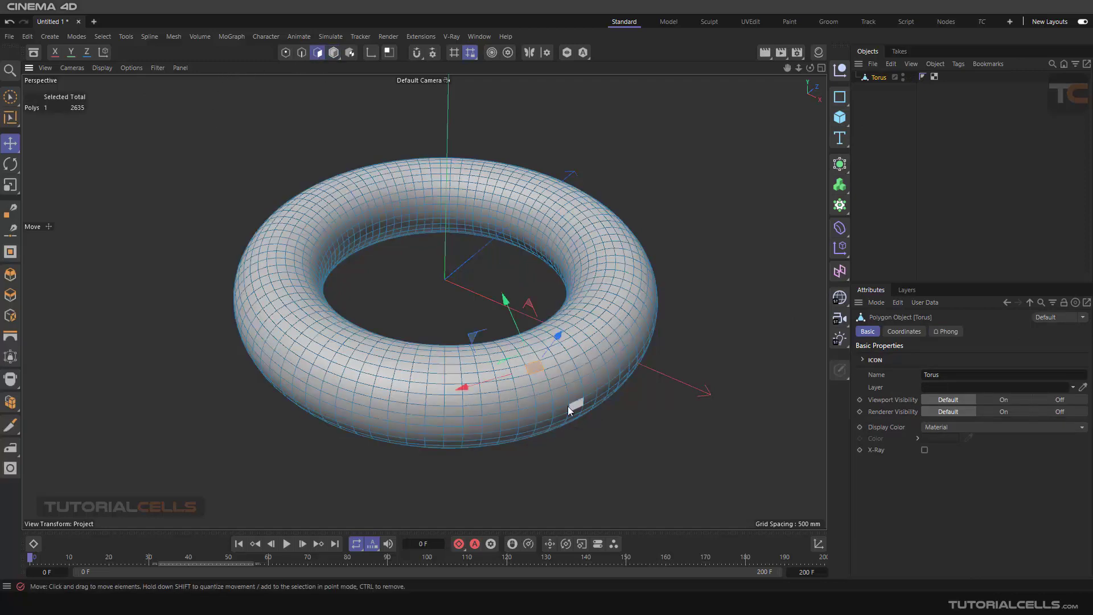
pyautogui.click(348, 53)
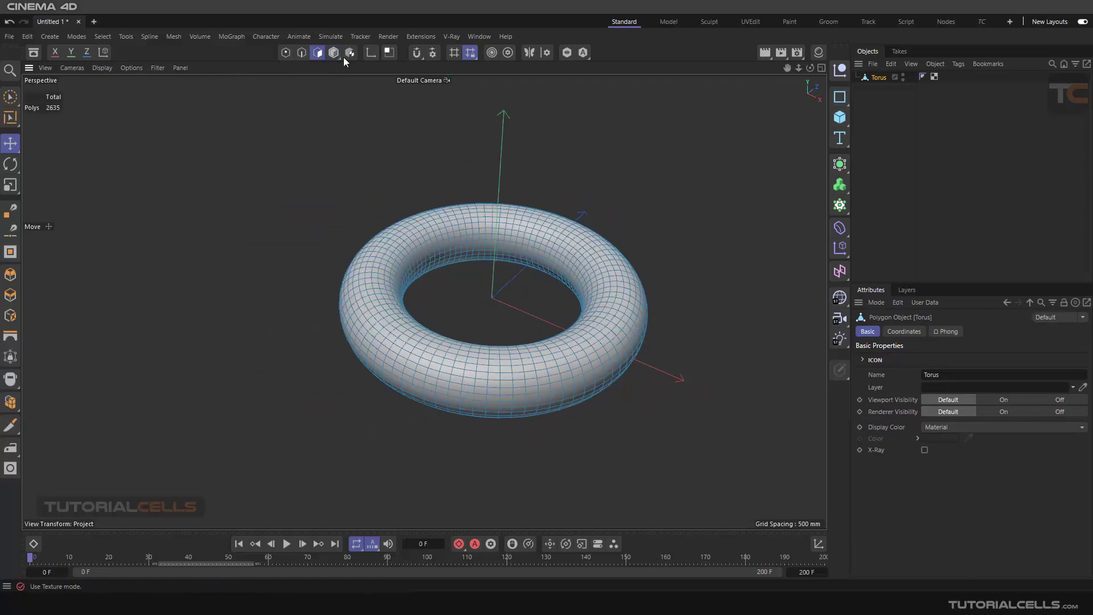
pyautogui.click(332, 52)
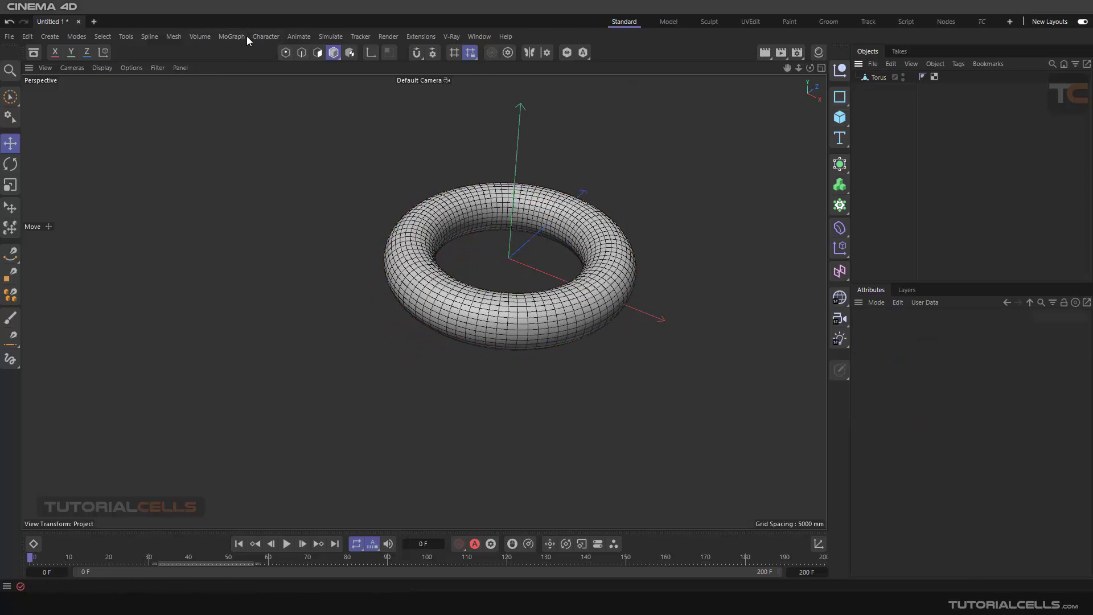
# - Add a MoGraph Fracture object, nest the torus under it, and review its Object and Effectors settings
pyautogui.click(231, 36)
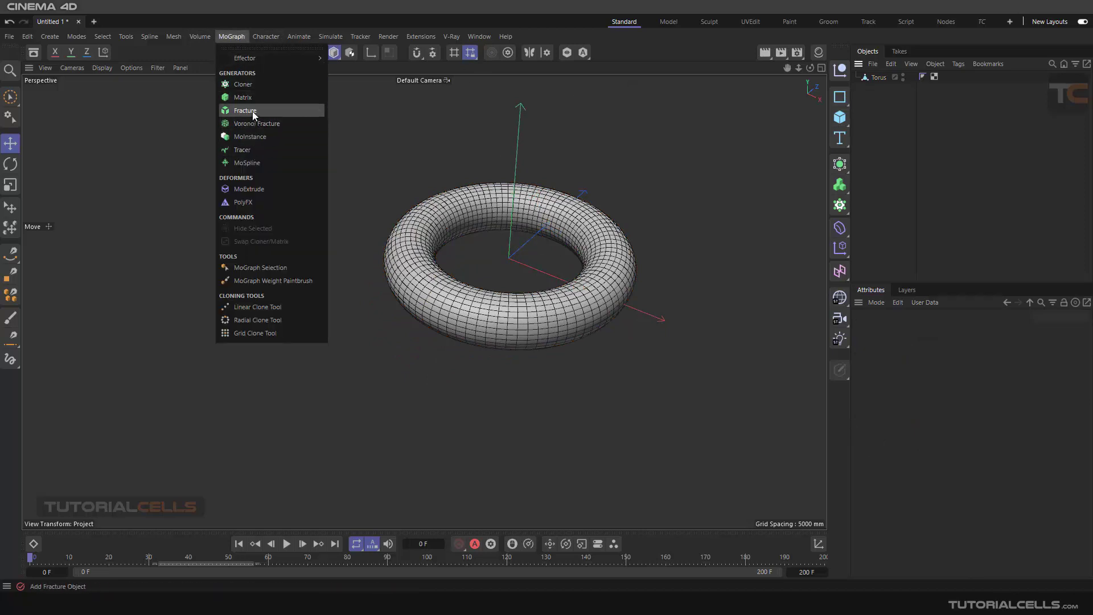
pyautogui.click(245, 111)
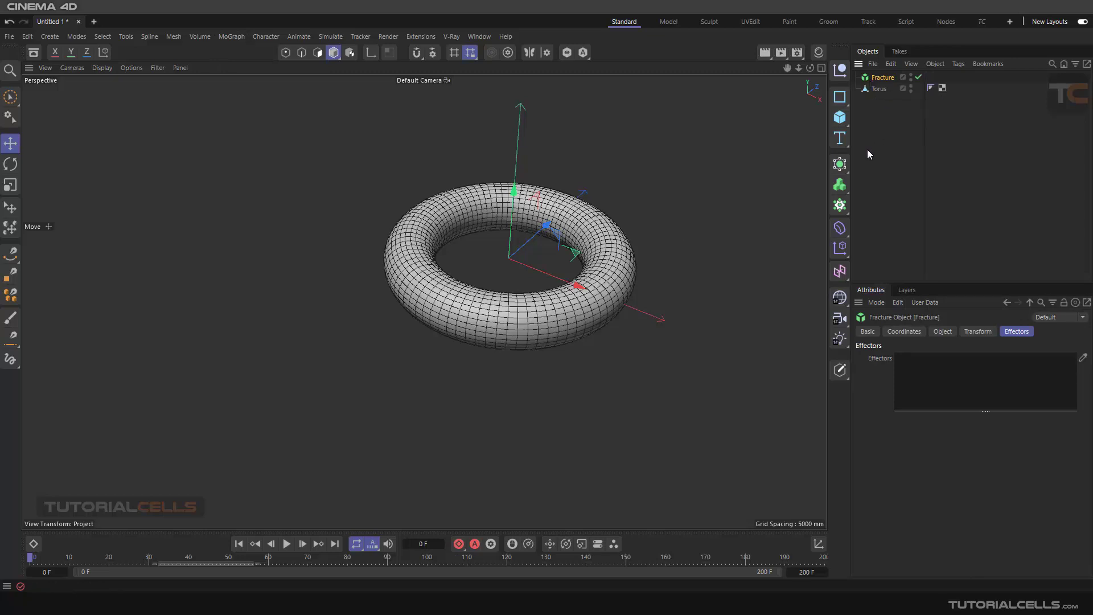
pyautogui.moveTo(400, 199)
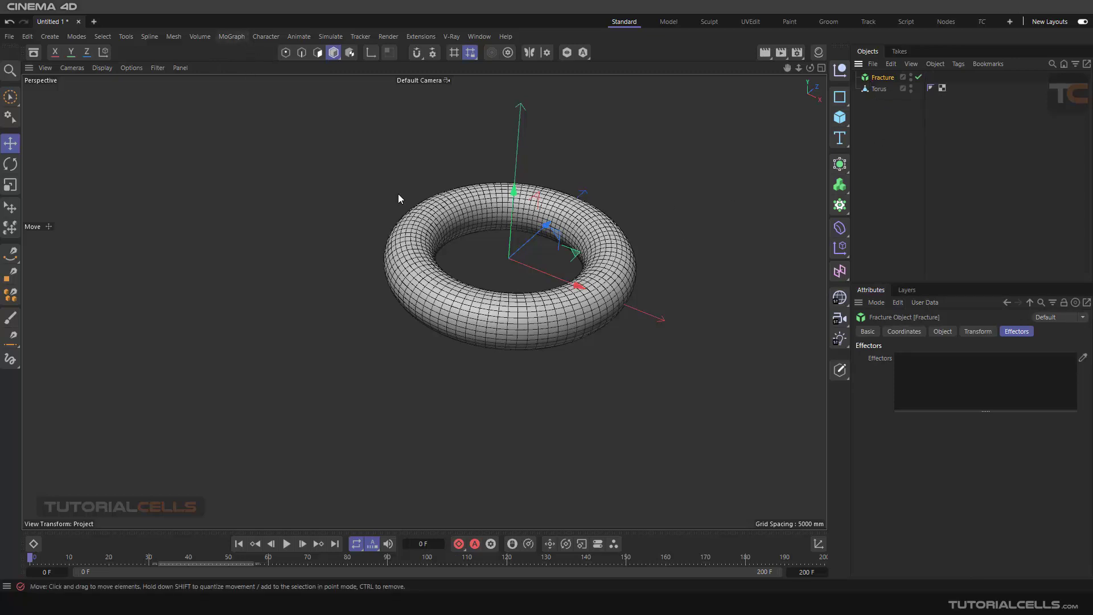
pyautogui.click(881, 89)
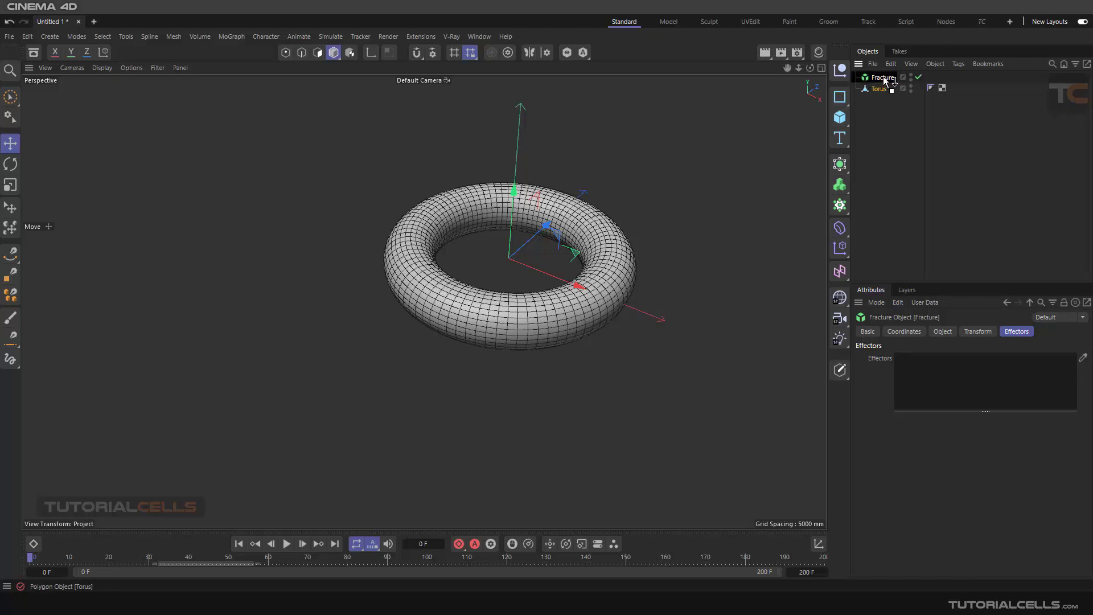
pyautogui.click(879, 89)
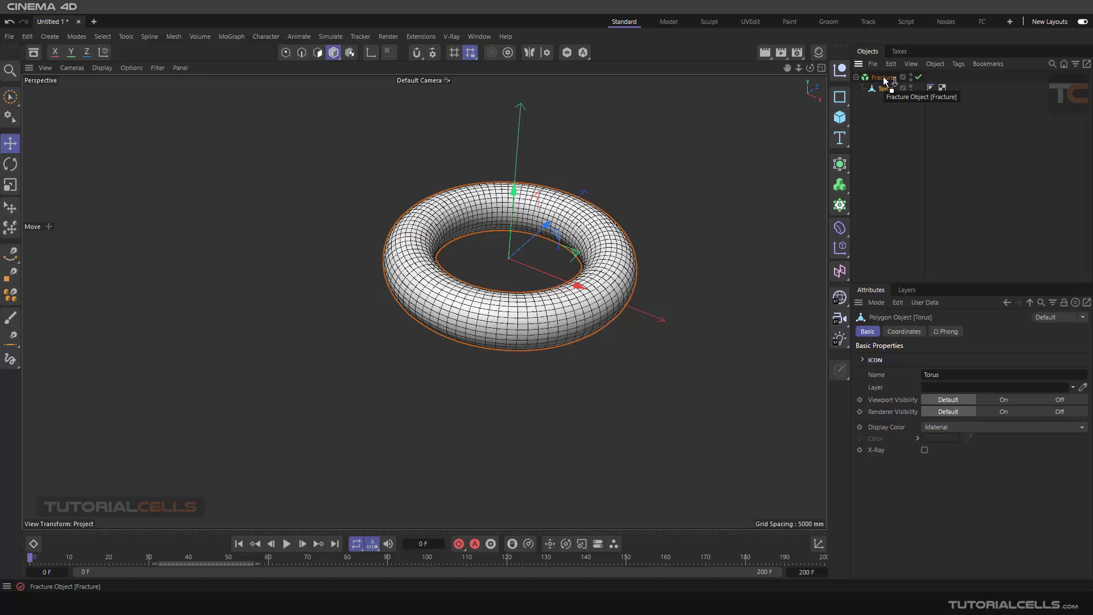
pyautogui.click(881, 76)
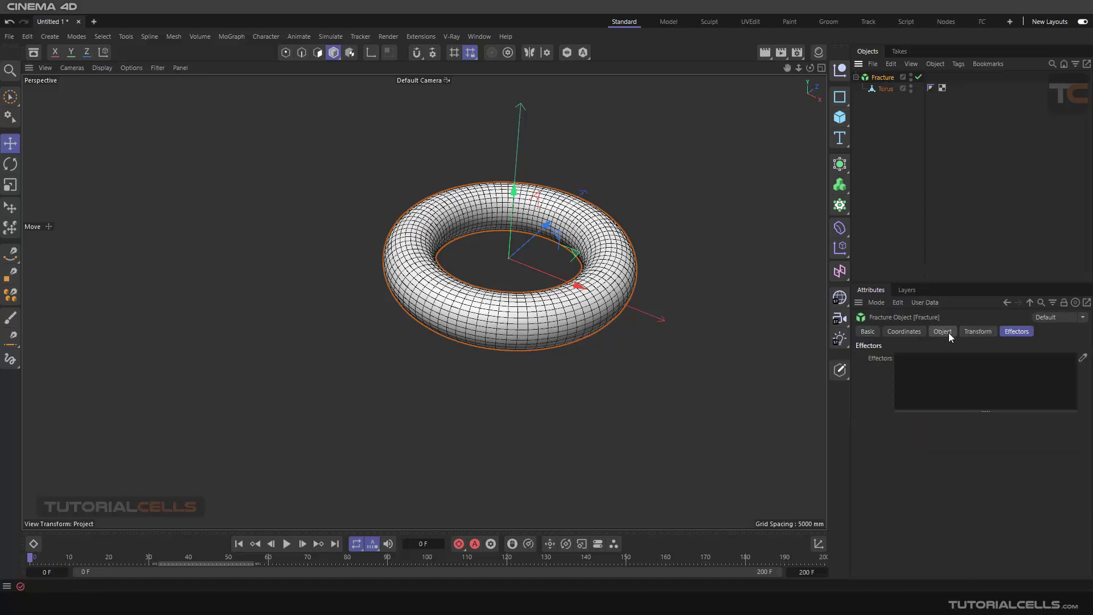
pyautogui.click(942, 332)
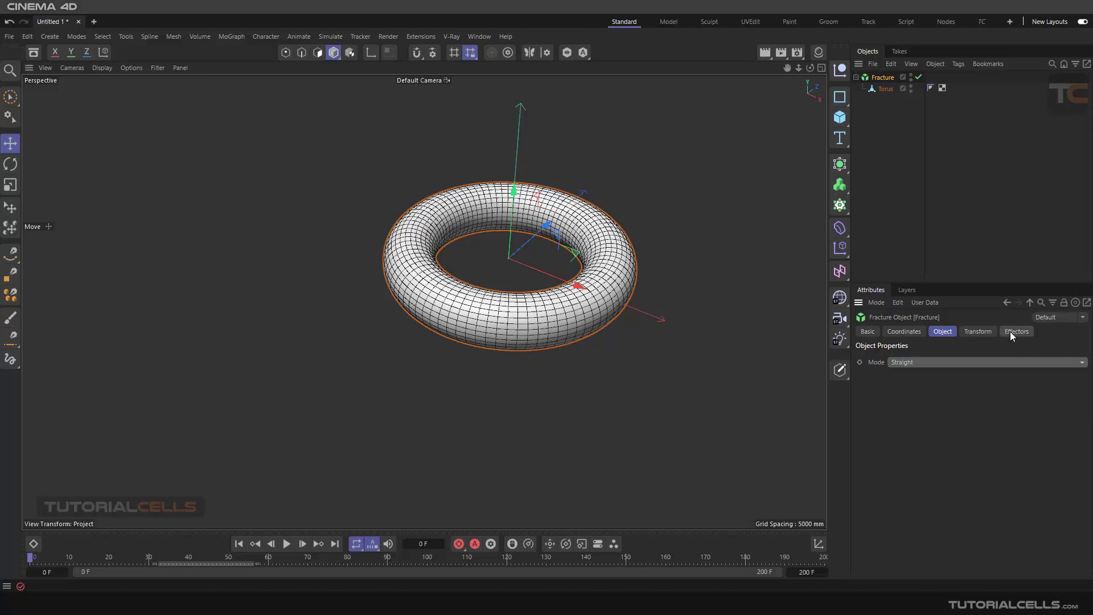
pyautogui.click(1016, 331)
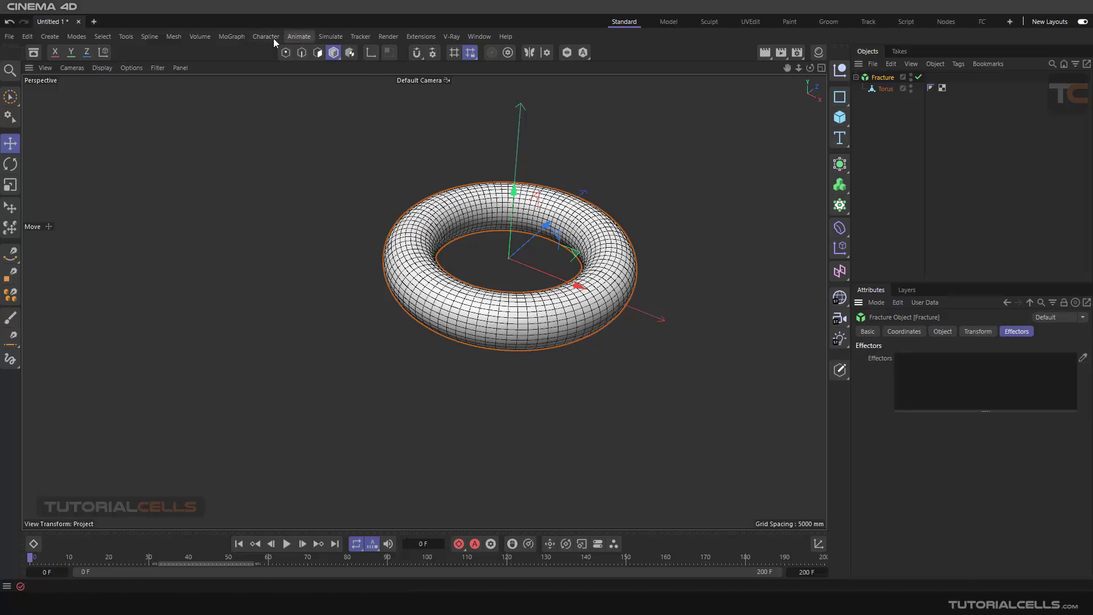
# - Add a Plain effector with a Linear Field, then select the Fracture to change its mode
pyautogui.click(231, 37)
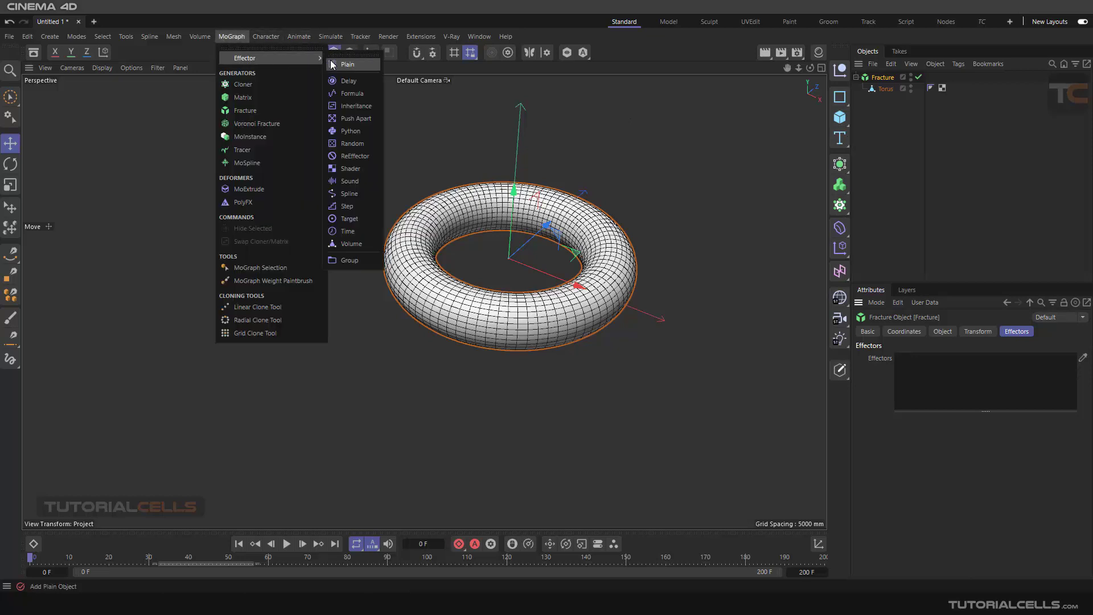
pyautogui.click(349, 64)
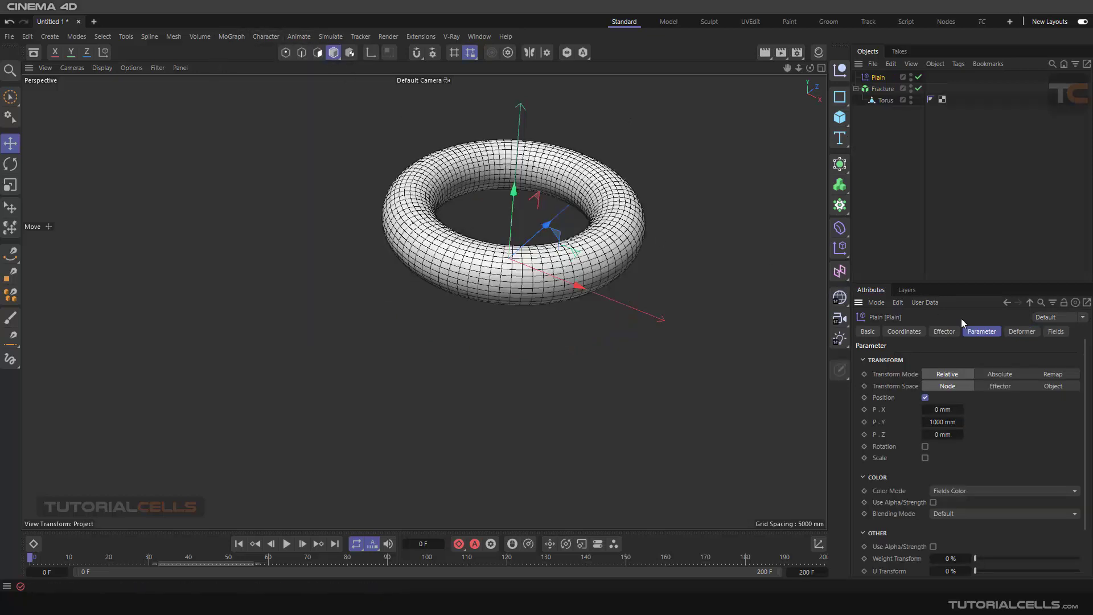
pyautogui.moveTo(942, 409)
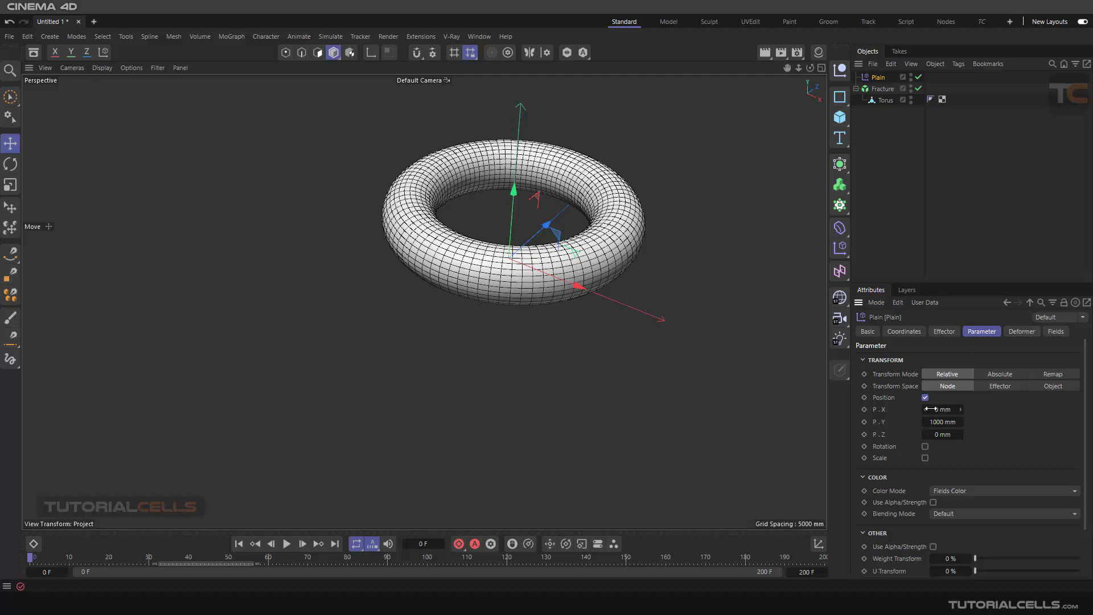
pyautogui.click(1055, 331)
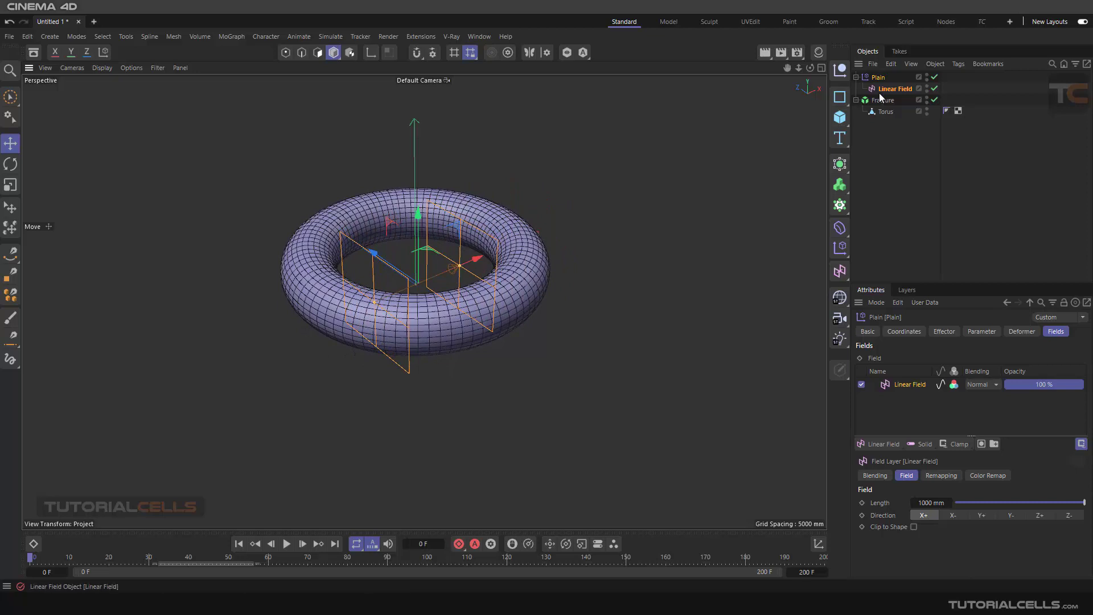
pyautogui.click(884, 101)
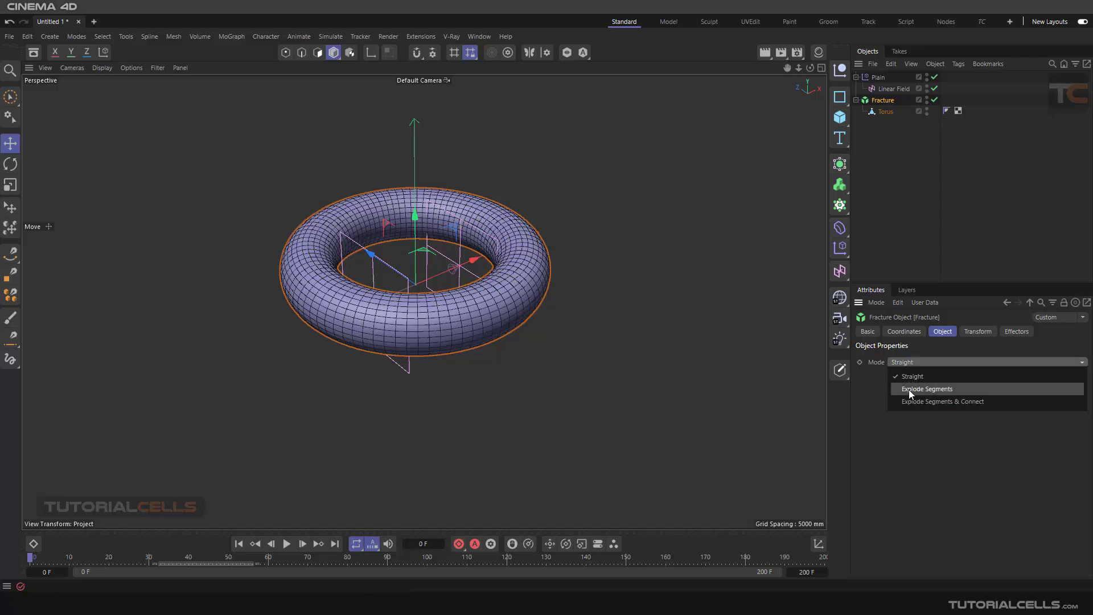
# - Set Fracture mode to Explode Segments, disable the Plain effector, and select the torus
pyautogui.click(926, 388)
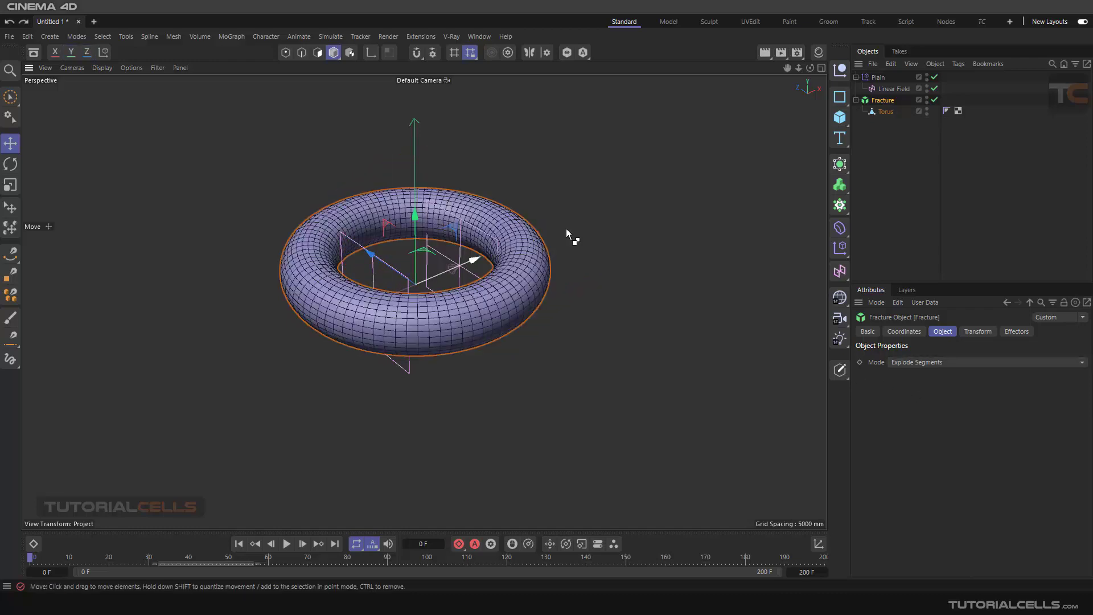
pyautogui.click(893, 89)
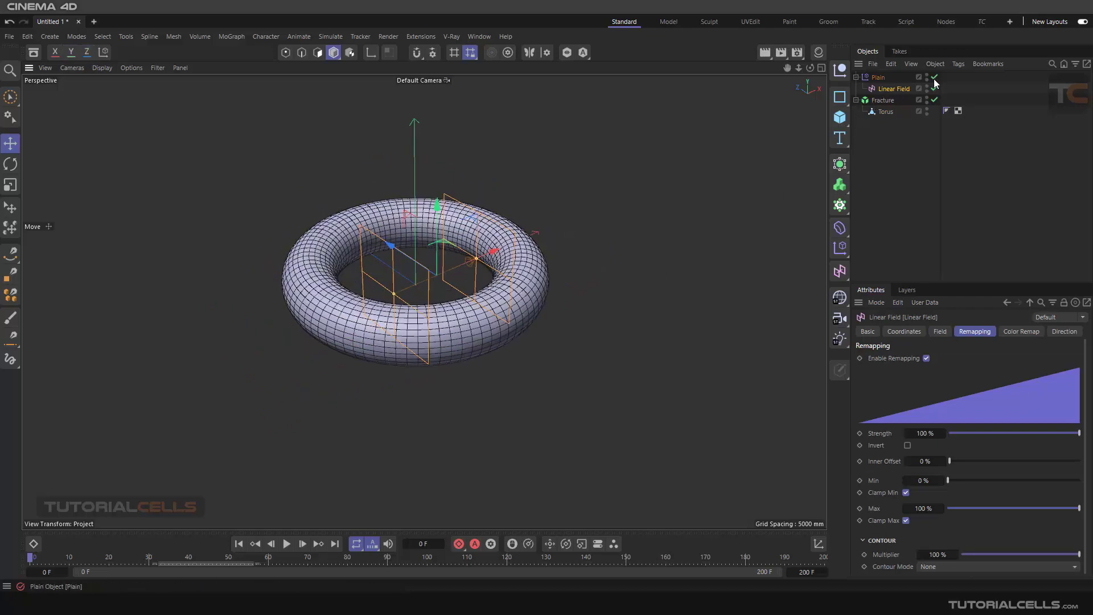
pyautogui.click(886, 112)
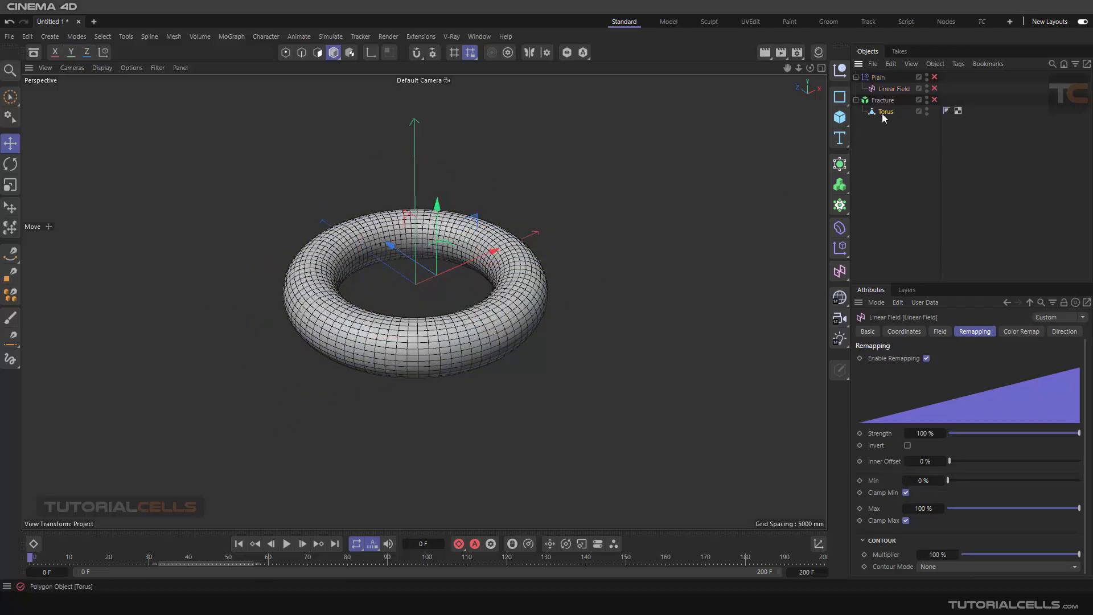
pyautogui.click(886, 111)
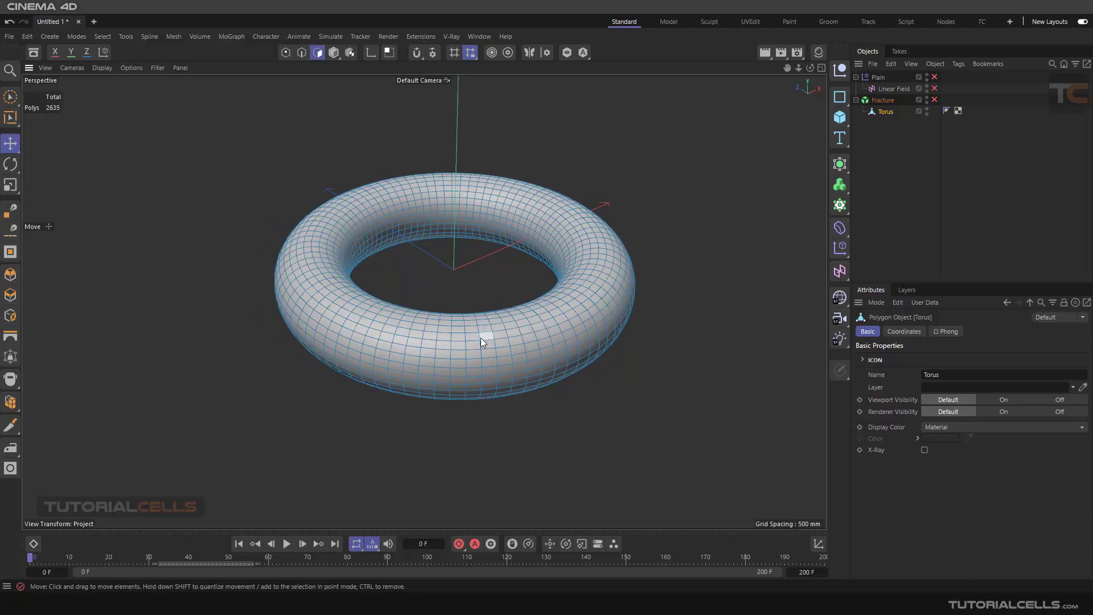
pyautogui.moveTo(523, 325)
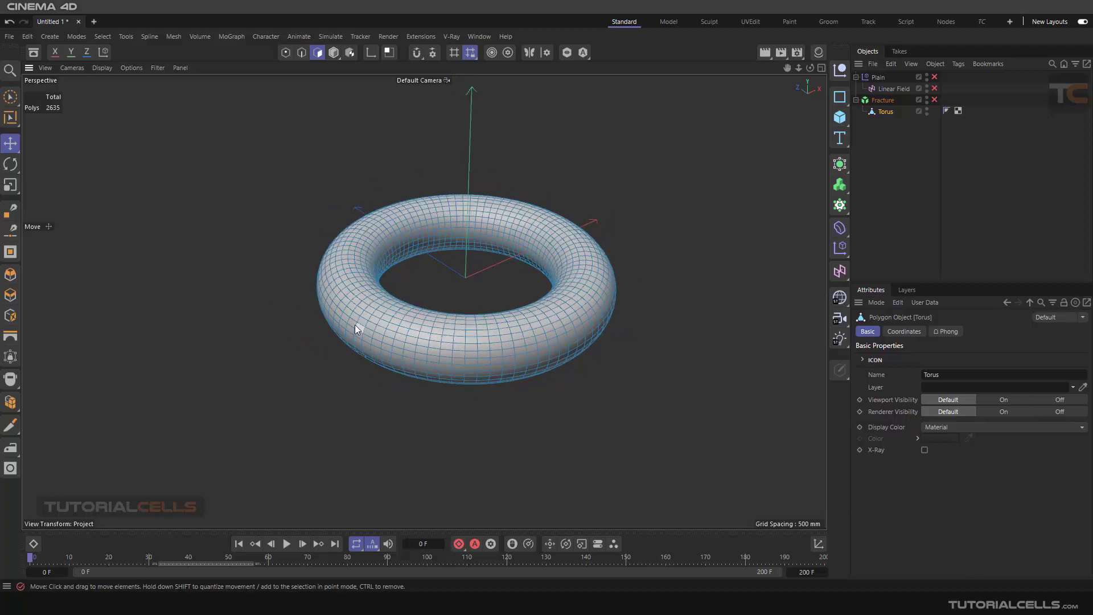
pyautogui.moveTo(450, 294)
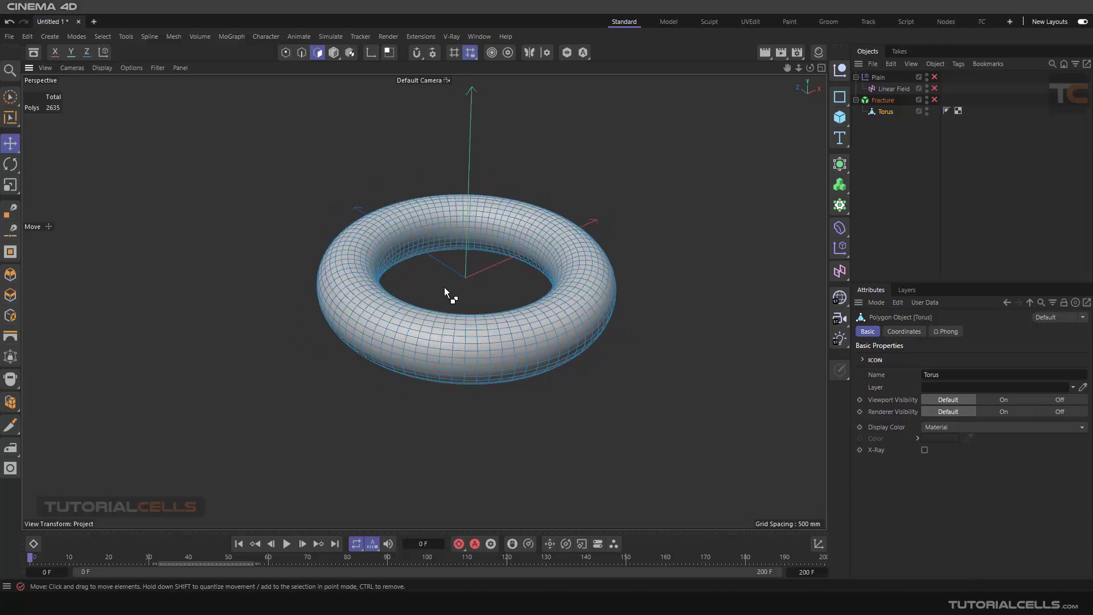
# - Select all torus polygons and Disconnect them with Preserve Groups unchecked
pyautogui.click(317, 53)
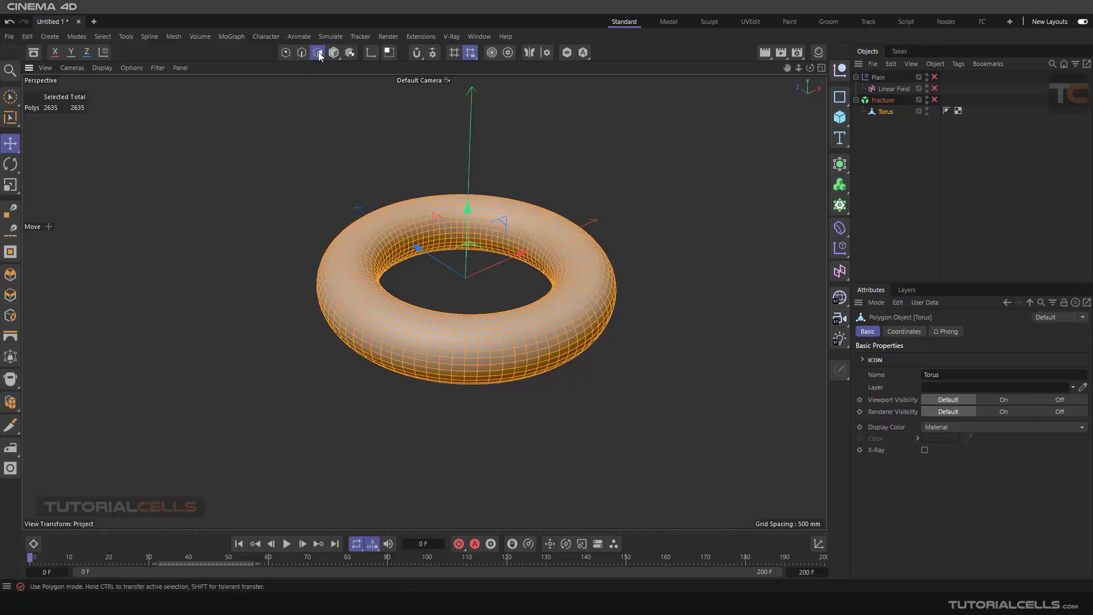
pyautogui.click(318, 52)
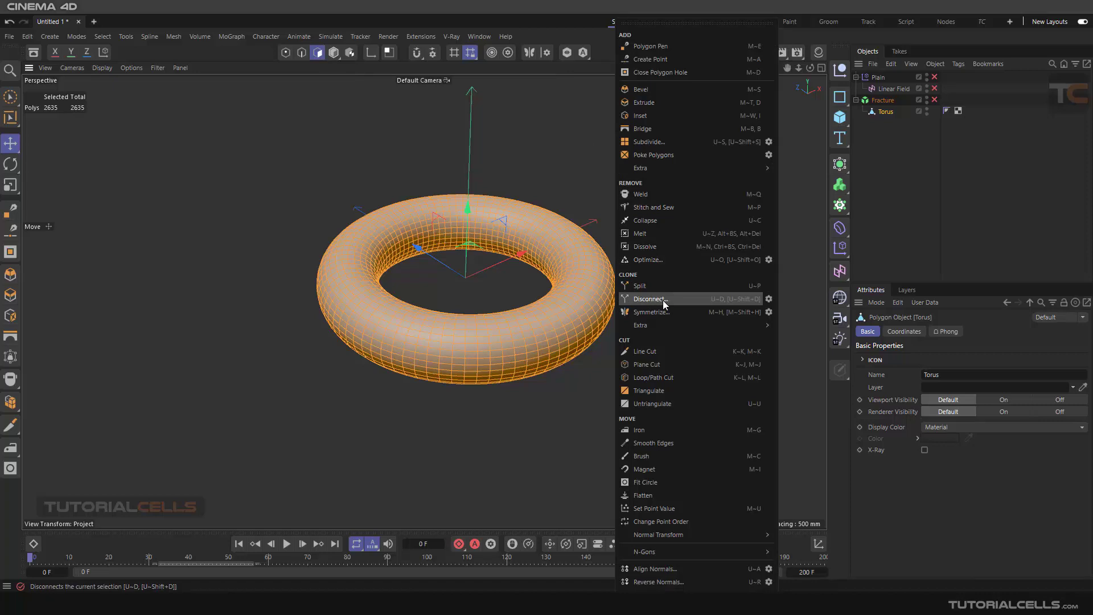
pyautogui.moveTo(766, 303)
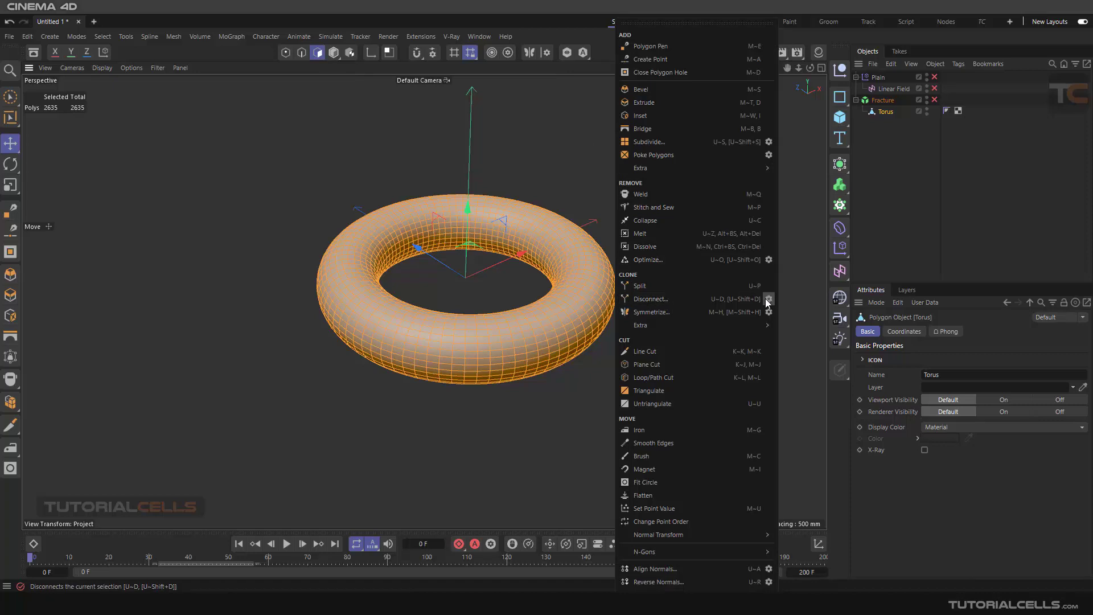
pyautogui.click(650, 298)
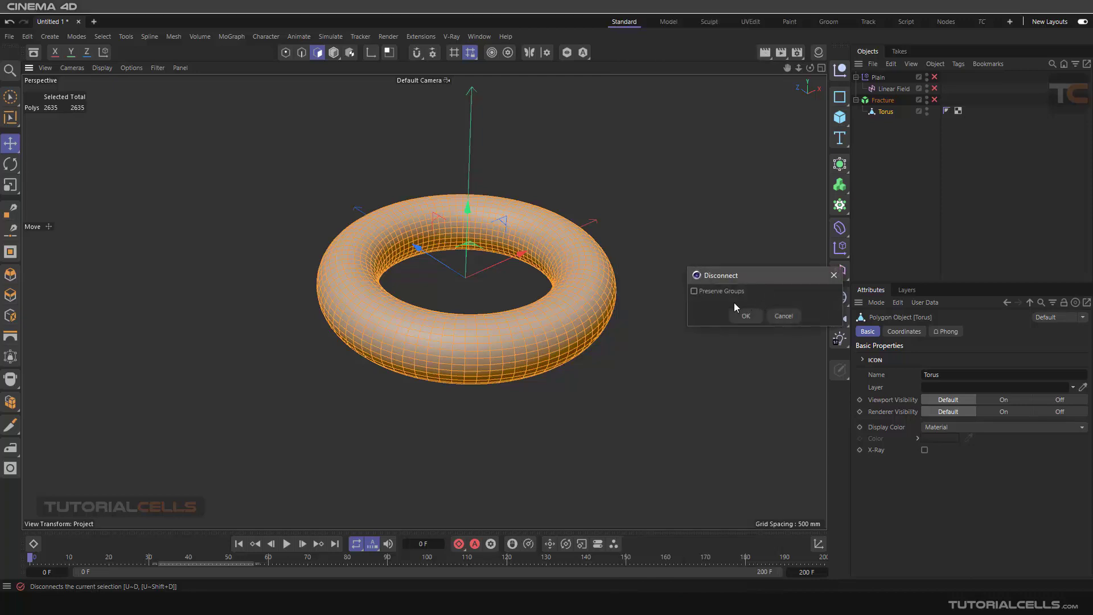
pyautogui.moveTo(711, 298)
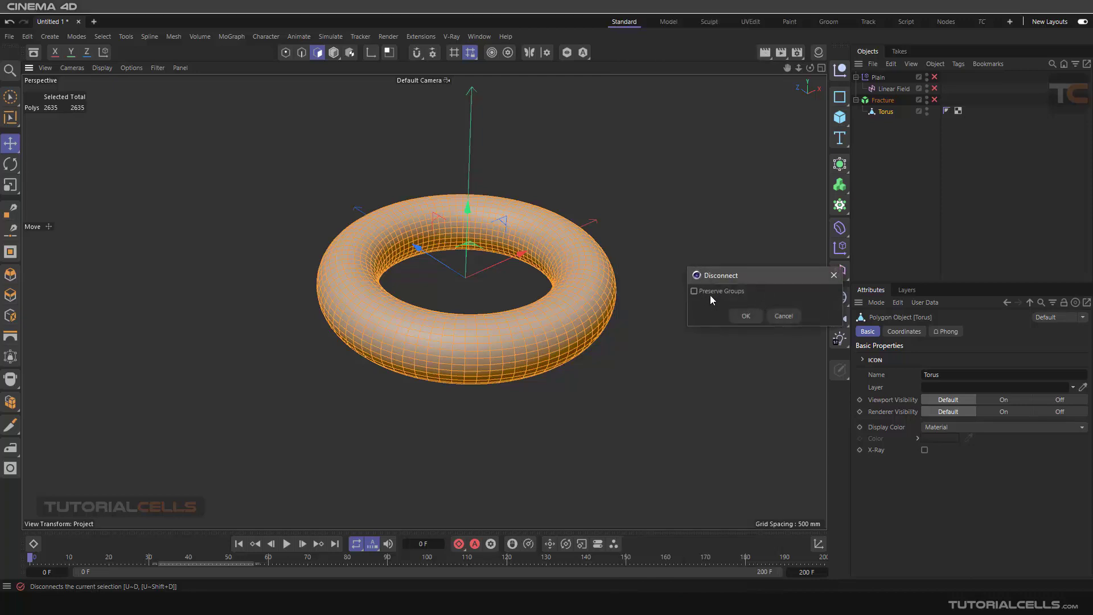
pyautogui.moveTo(733, 298)
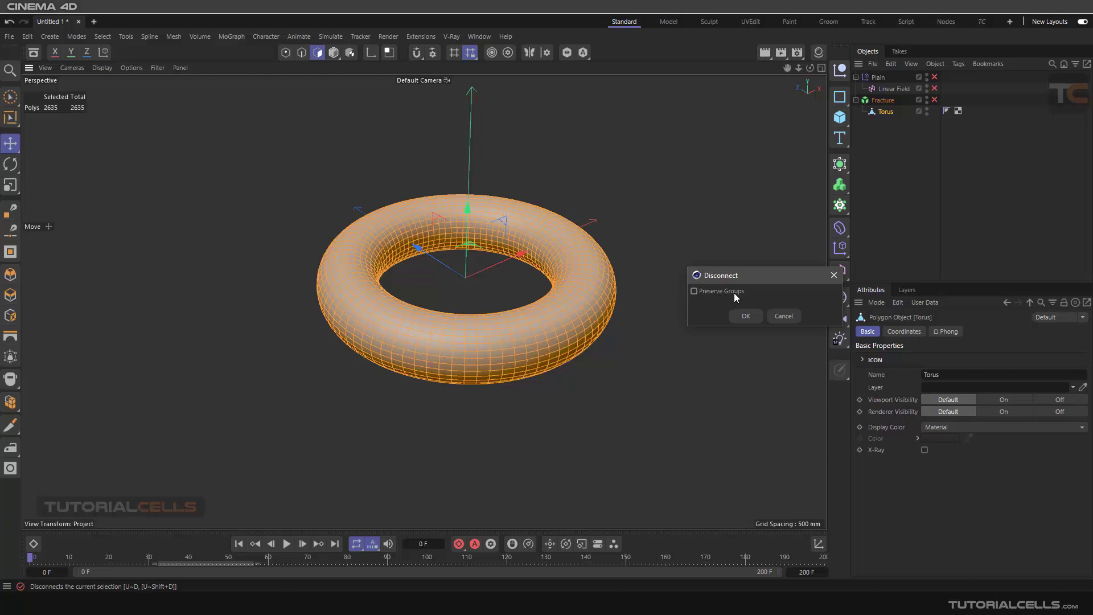
pyautogui.moveTo(571, 329)
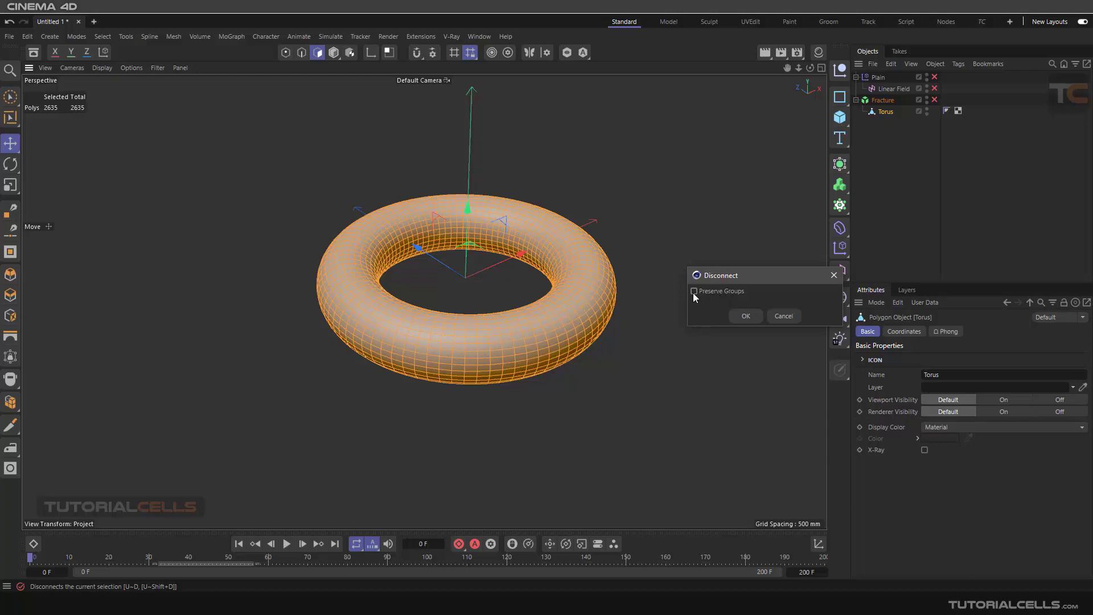
pyautogui.click(745, 316)
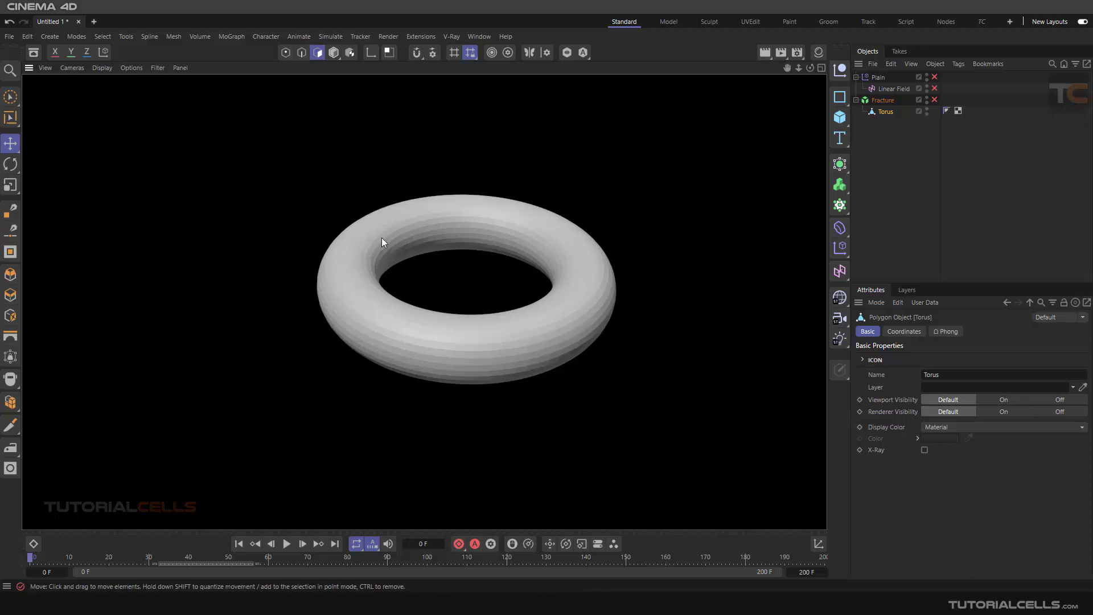
pyautogui.moveTo(482, 216)
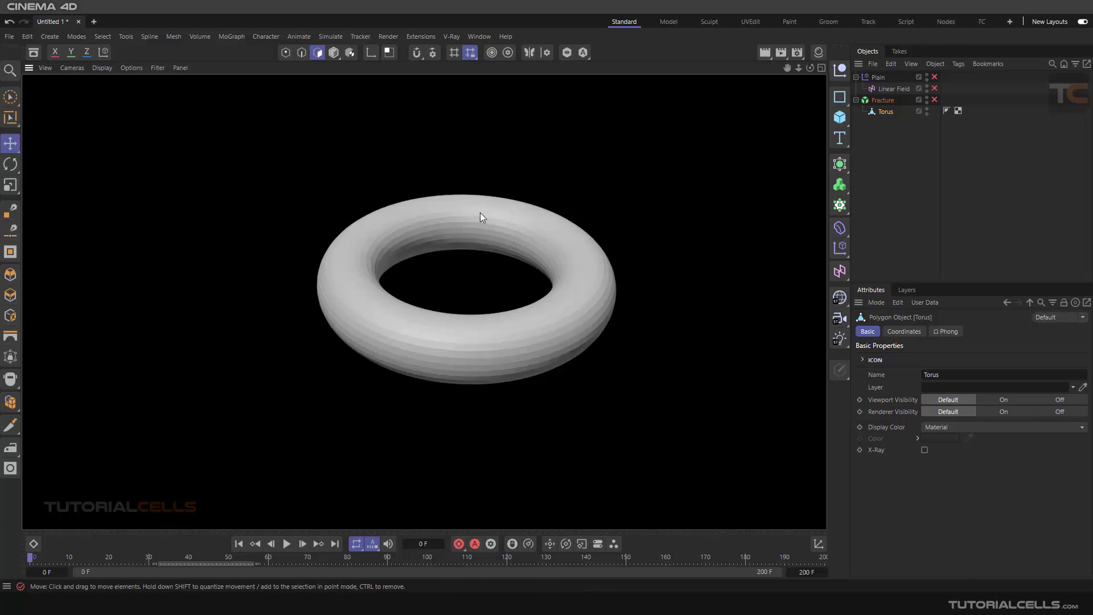
pyautogui.moveTo(662, 216)
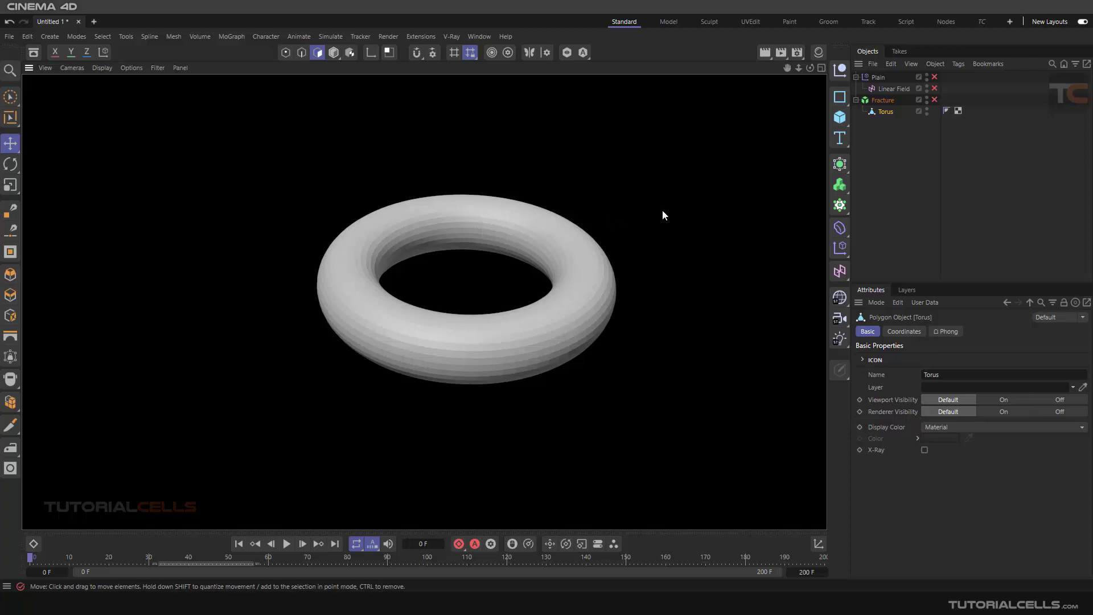
# - Leave the render preview of the still-whole torus
pyautogui.click(895, 89)
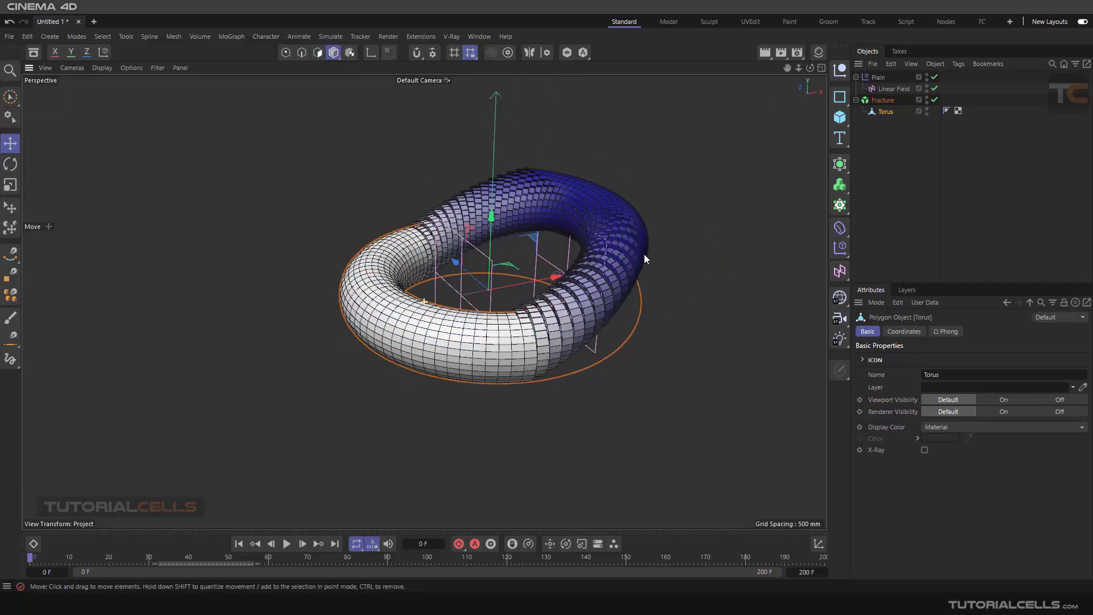
# - Select the Linear Field to position it across the torus, then select the Plain effector
pyautogui.click(893, 89)
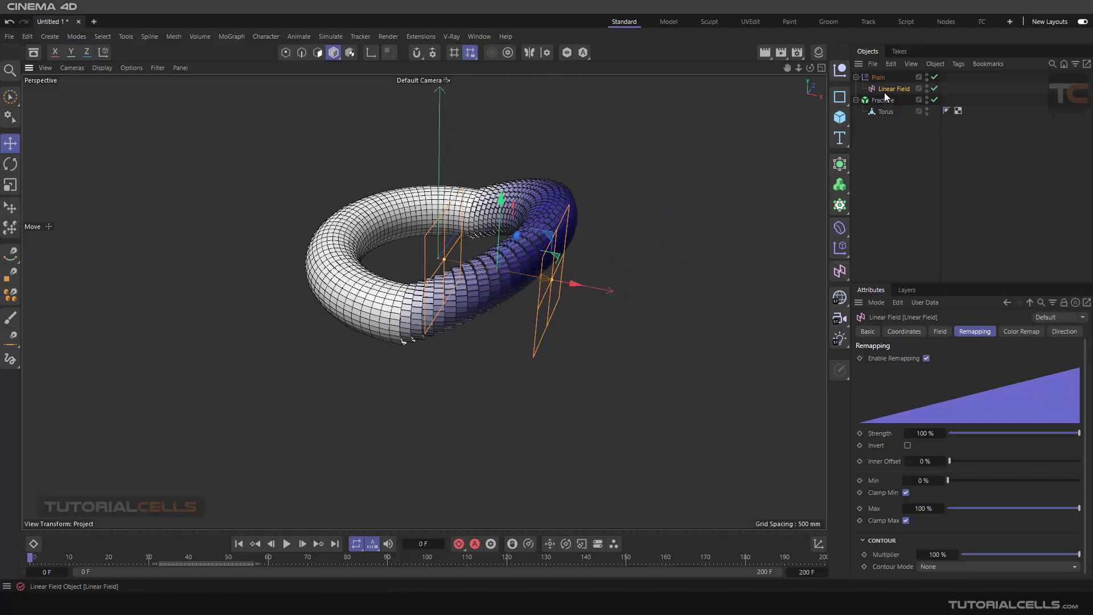
pyautogui.moveTo(894, 89)
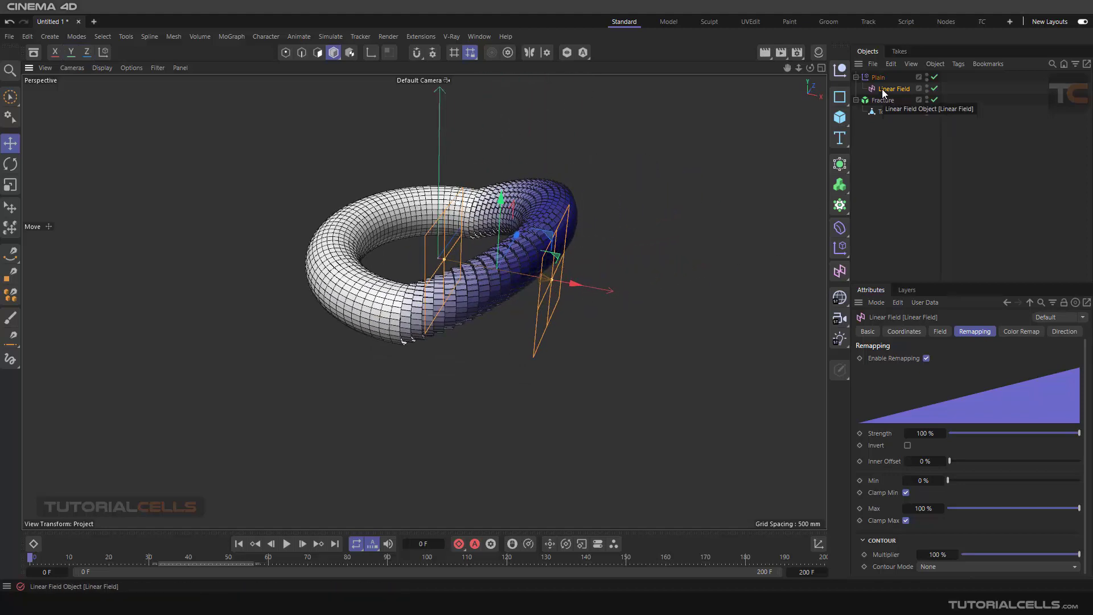
pyautogui.click(878, 77)
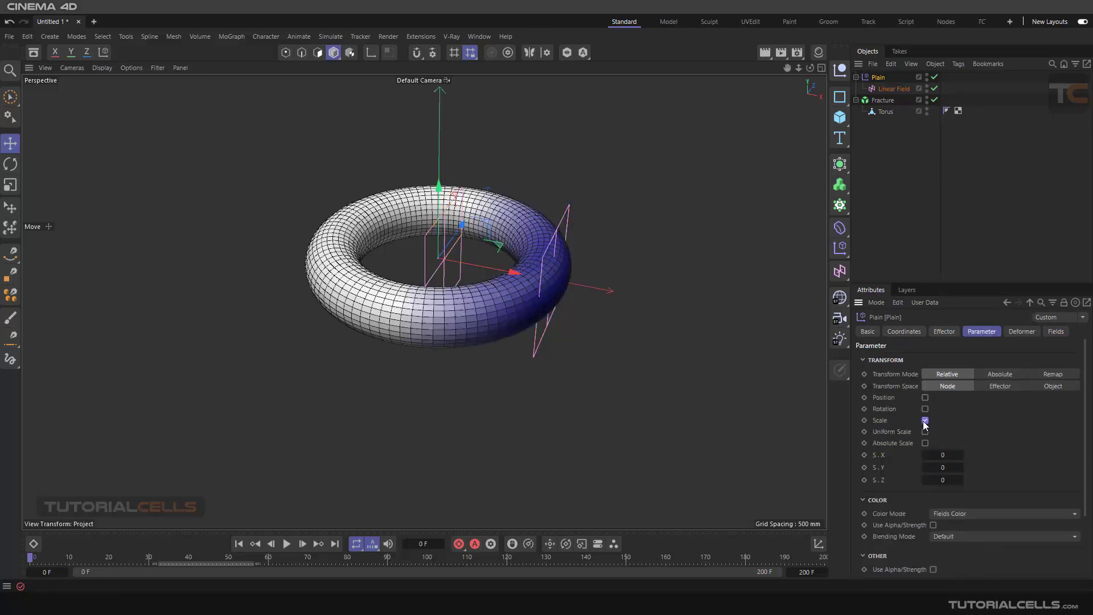
# - Enable Uniform Scale at -1 on the Plain effector so pieces shrink away on one side
pyautogui.click(925, 421)
pyautogui.write('-1')
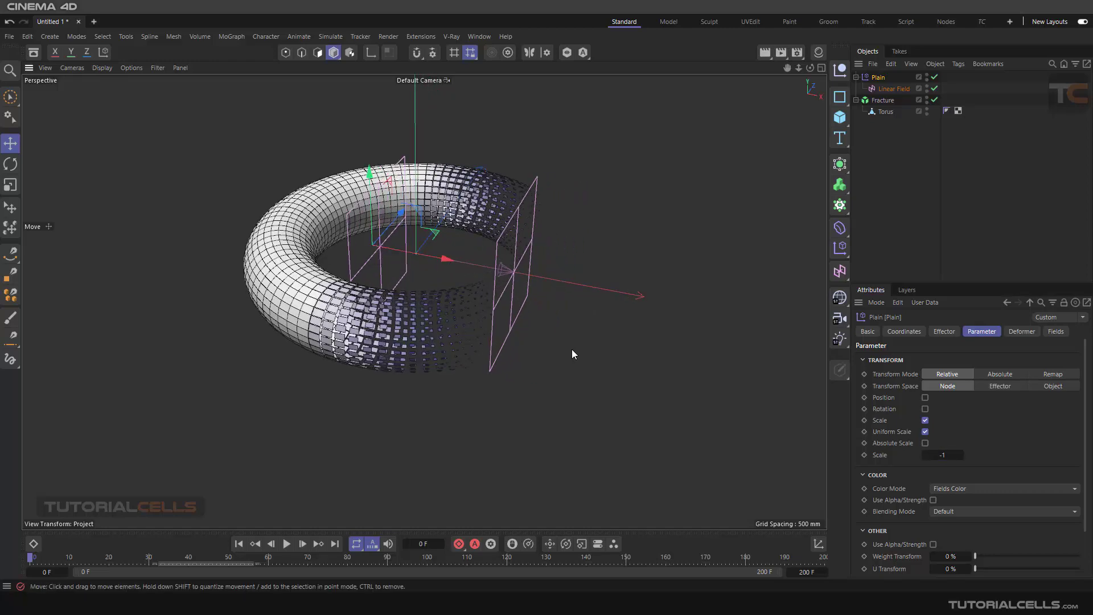
pyautogui.moveTo(488, 279); pyautogui.dragTo(453, 334)
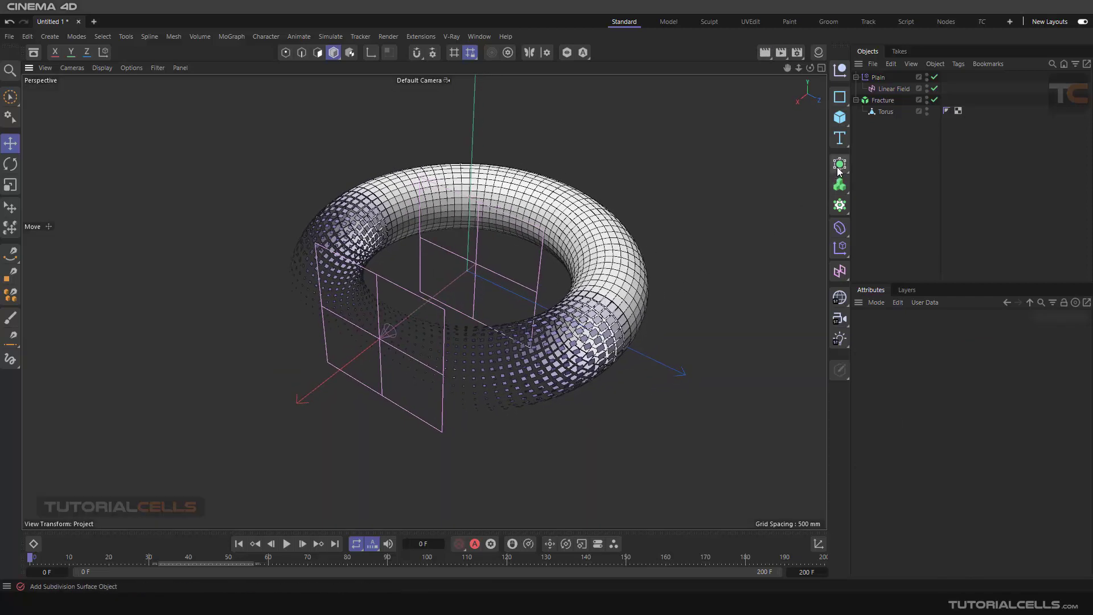
# - Add a Connect object and move the Fracture with its torus under it
pyautogui.click(840, 164)
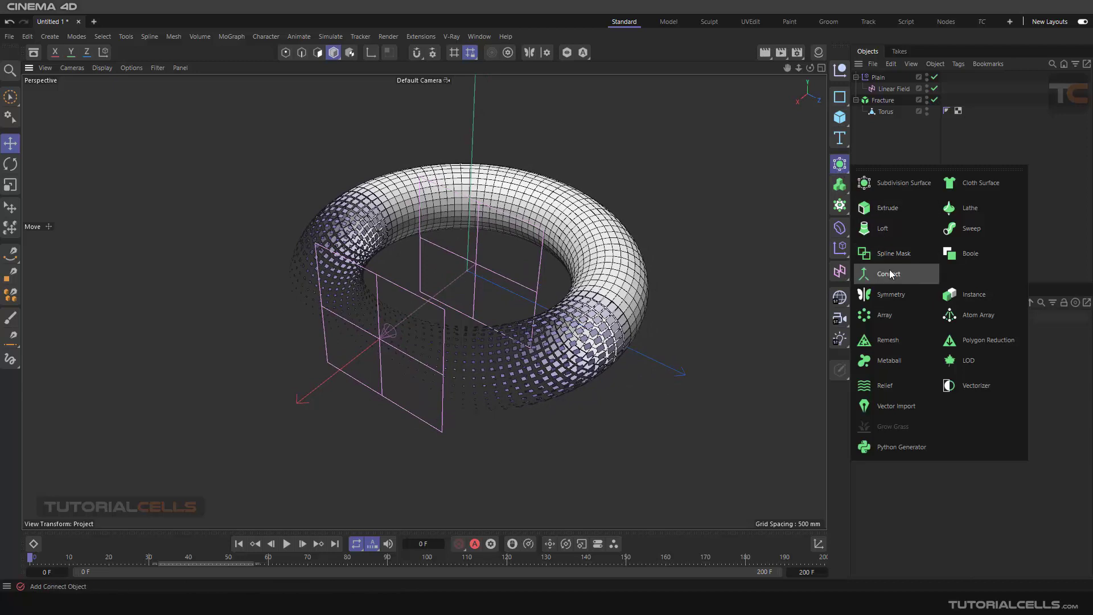
pyautogui.click(889, 274)
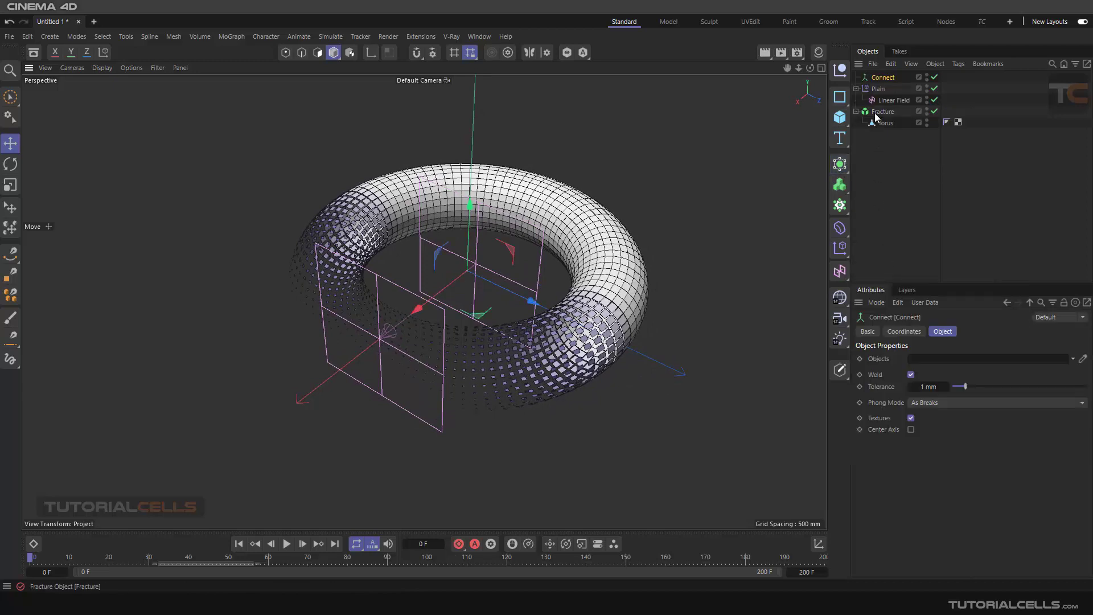
pyautogui.click(889, 89)
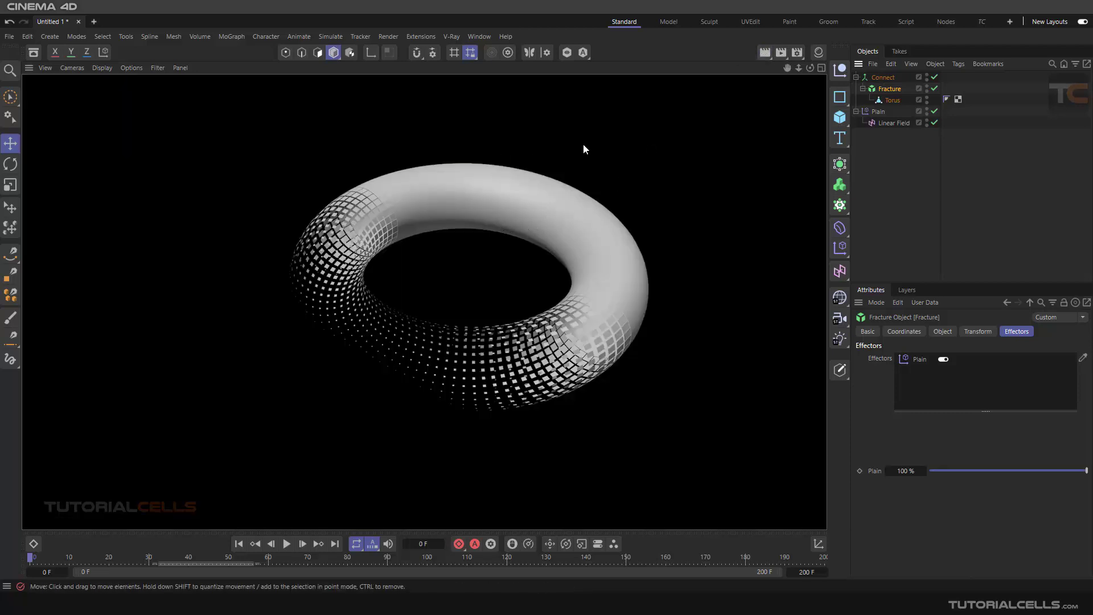
pyautogui.moveTo(449, 201)
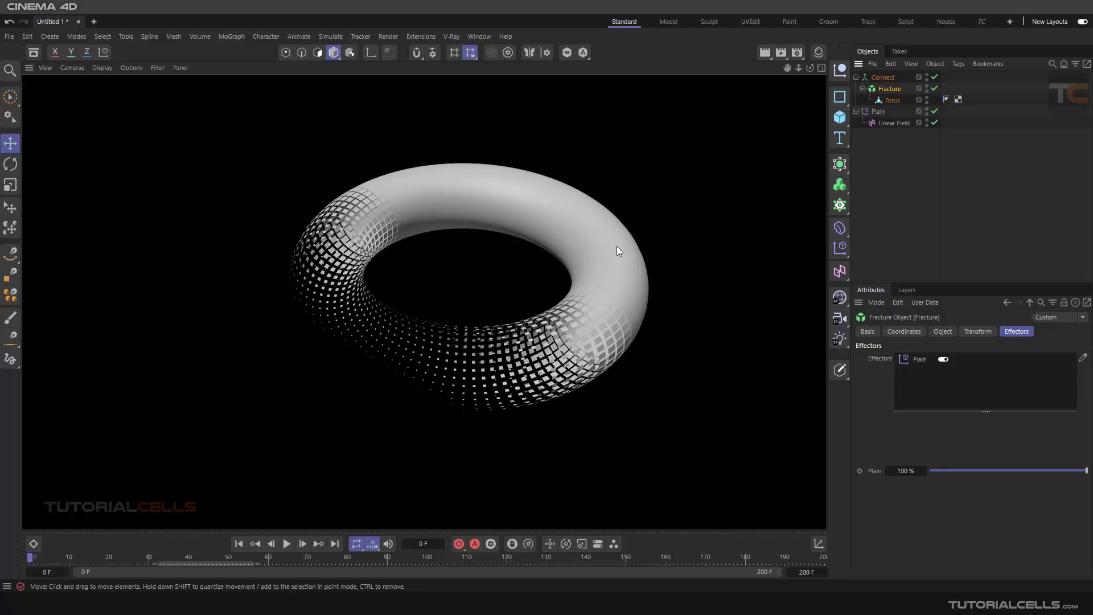
pyautogui.moveTo(690, 271)
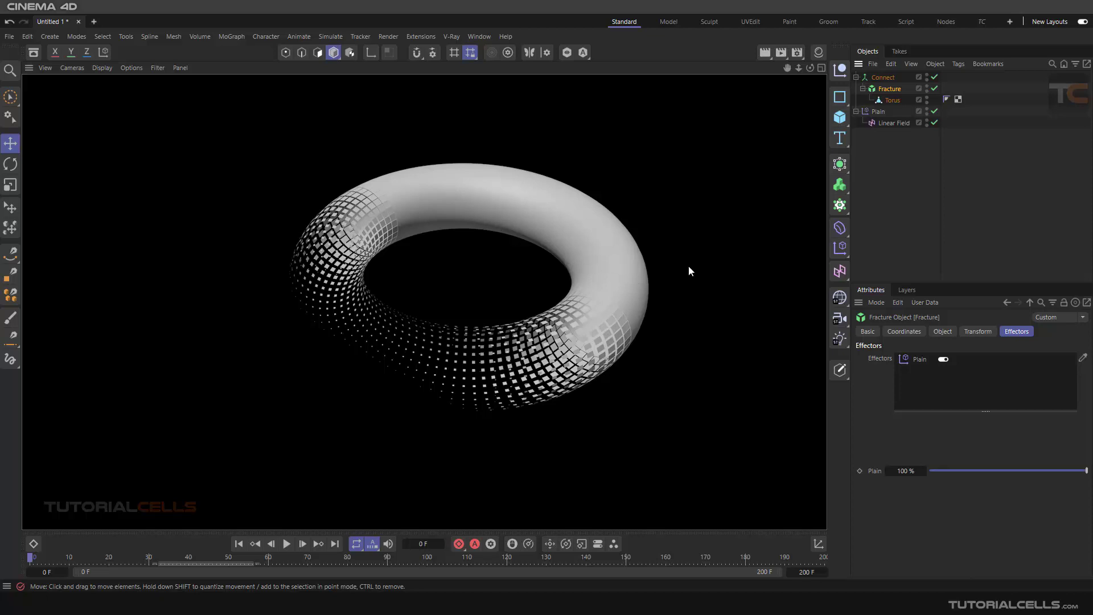
# - Leave the shaded render preview and return to the working viewport
pyautogui.click(894, 123)
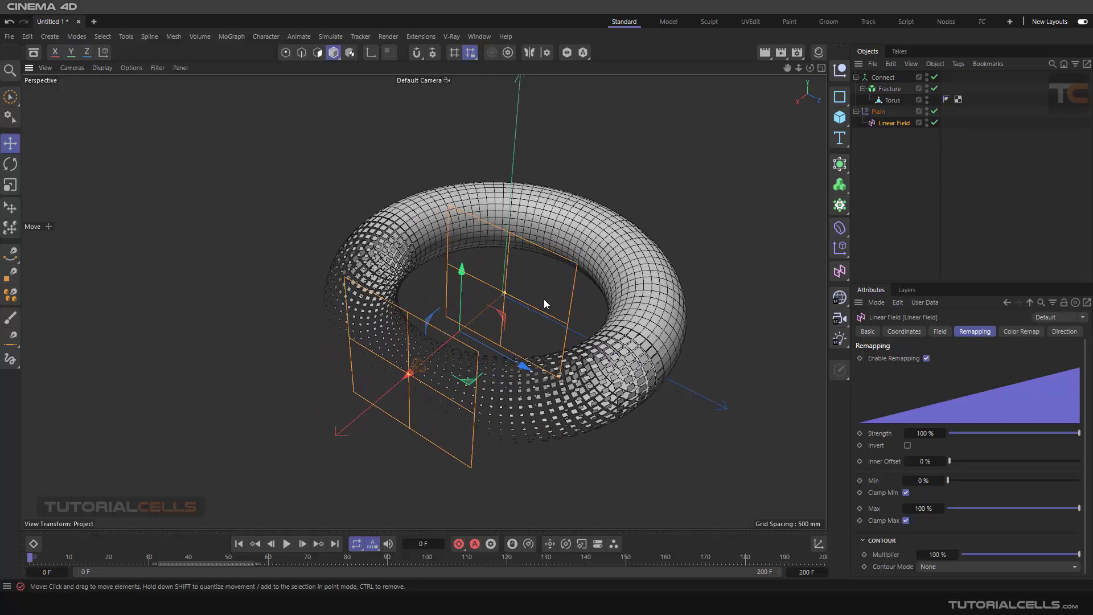
pyautogui.click(891, 89)
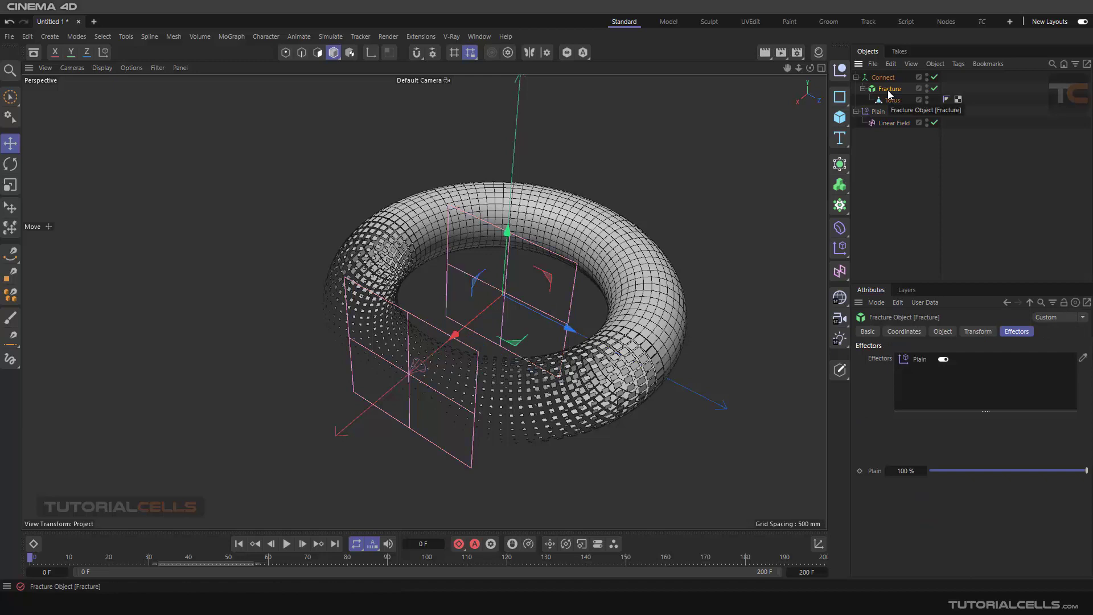
pyautogui.click(942, 332)
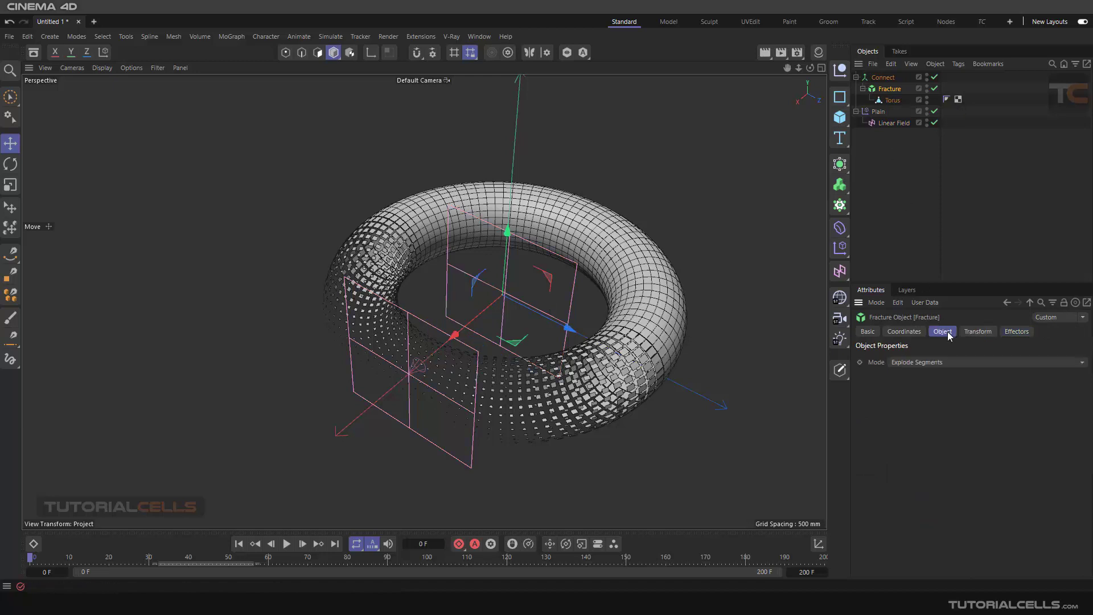
pyautogui.click(983, 362)
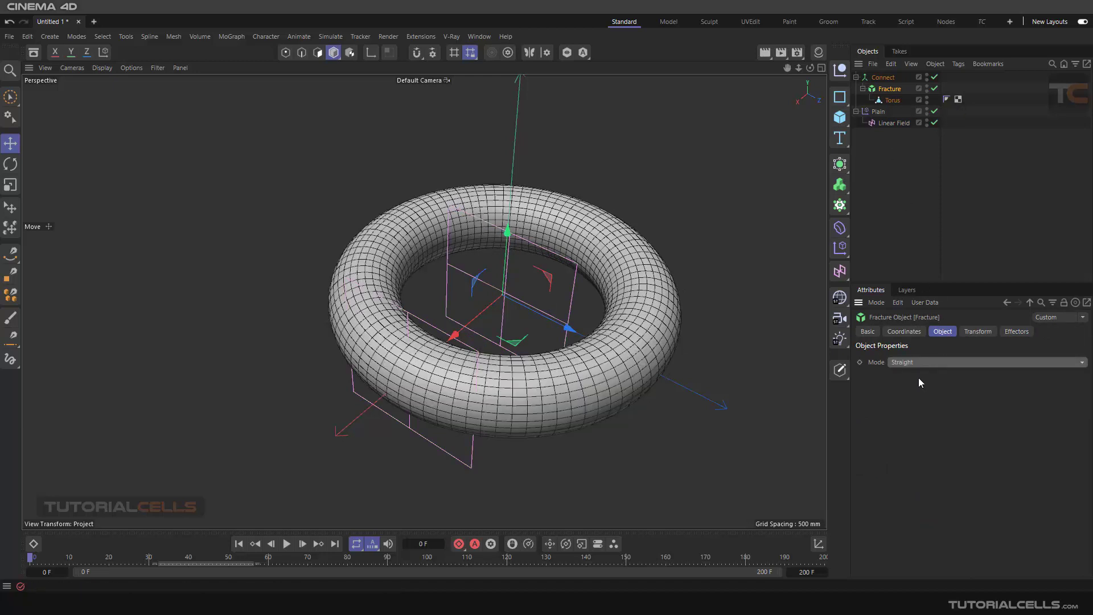
pyautogui.moveTo(918, 396)
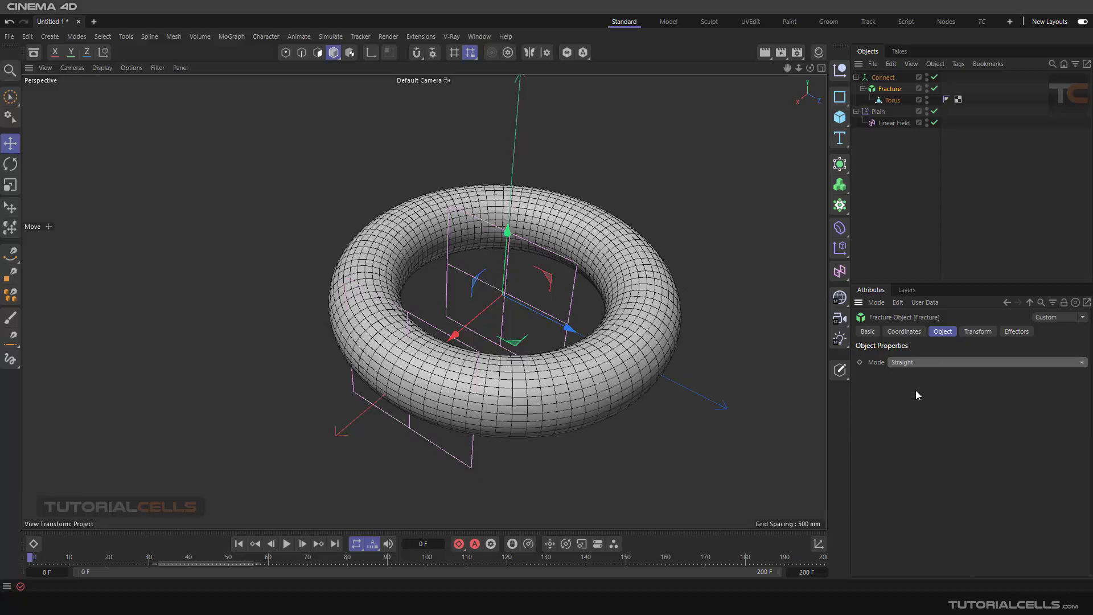
pyautogui.click(983, 362)
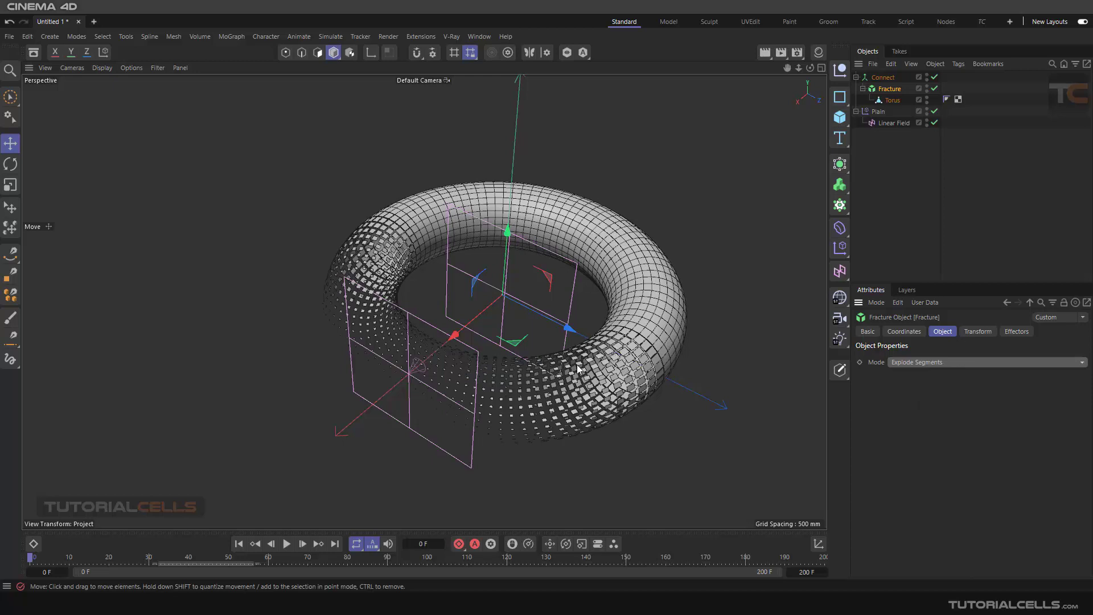
pyautogui.moveTo(624, 373)
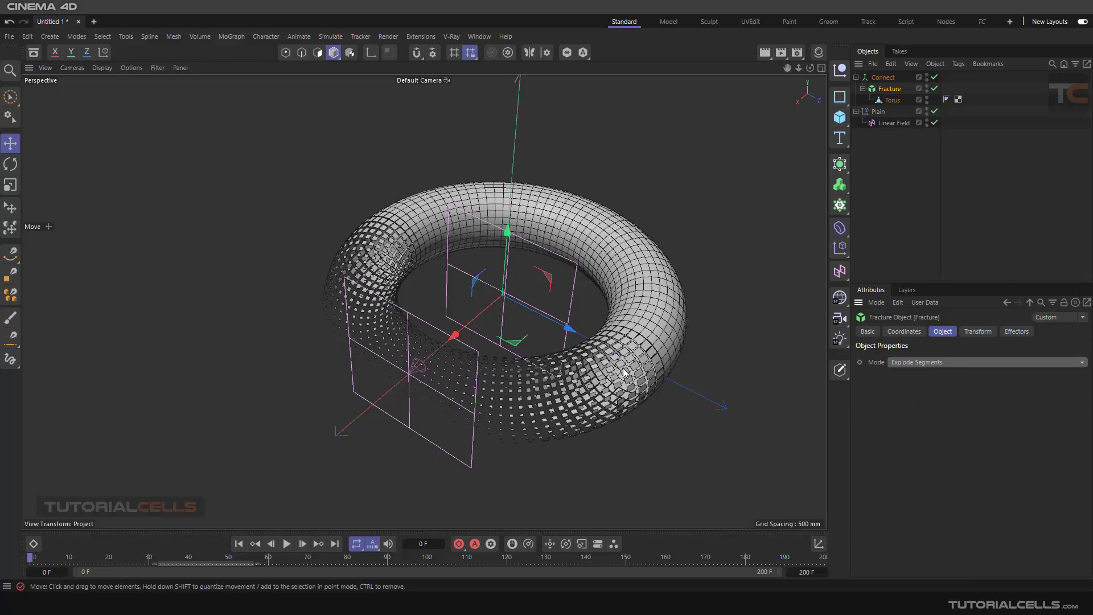
pyautogui.moveTo(797, 198)
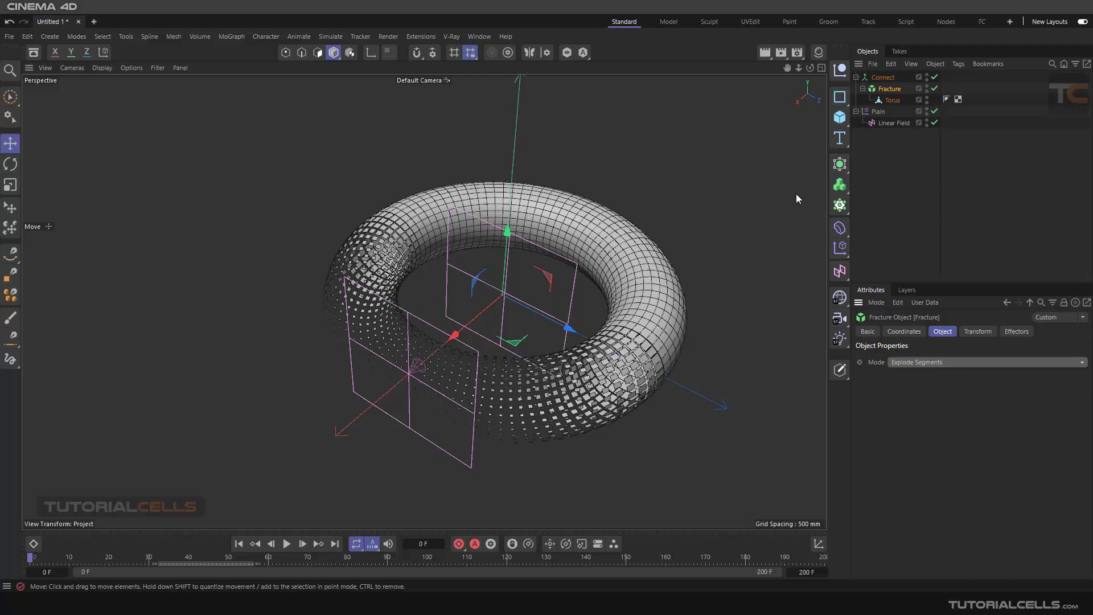
pyautogui.moveTo(878, 112)
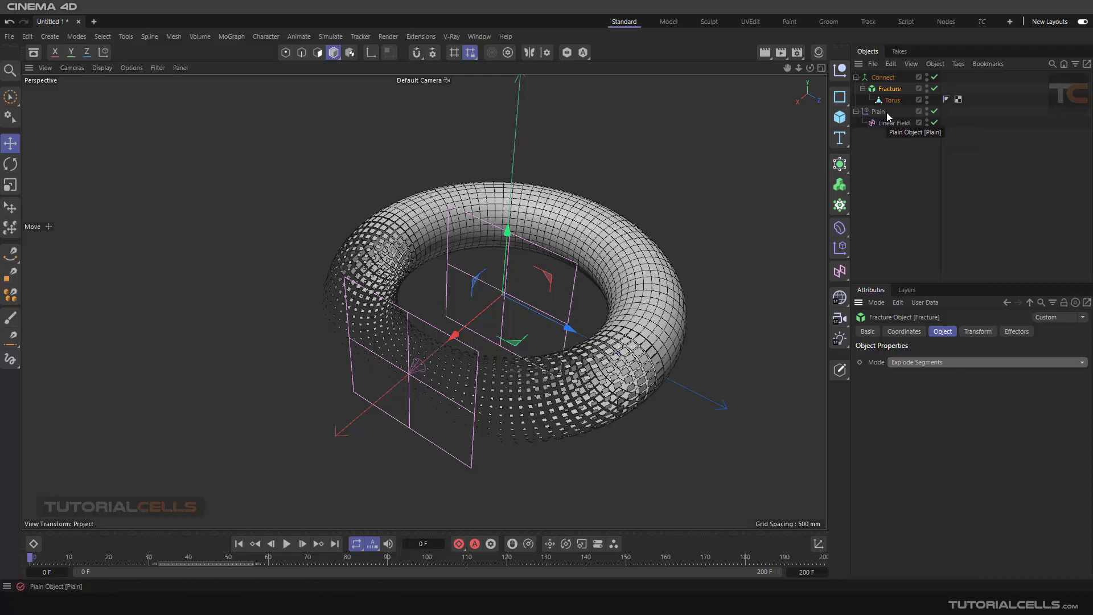
pyautogui.moveTo(867, 79)
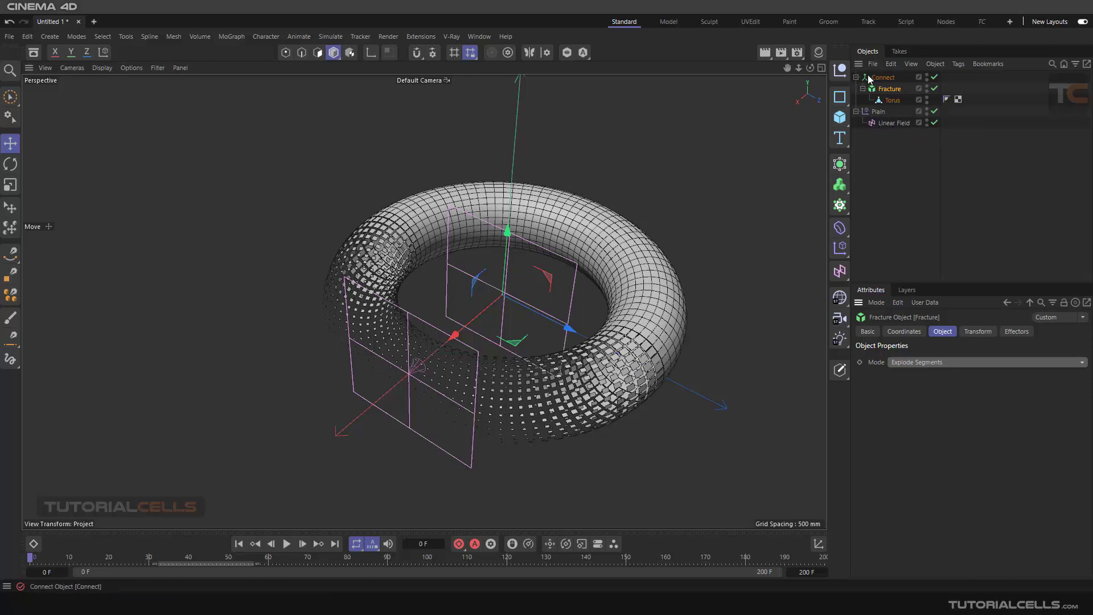
# - Select the Connect object to show its Weld setting with 1 mm tolerance
pyautogui.click(883, 76)
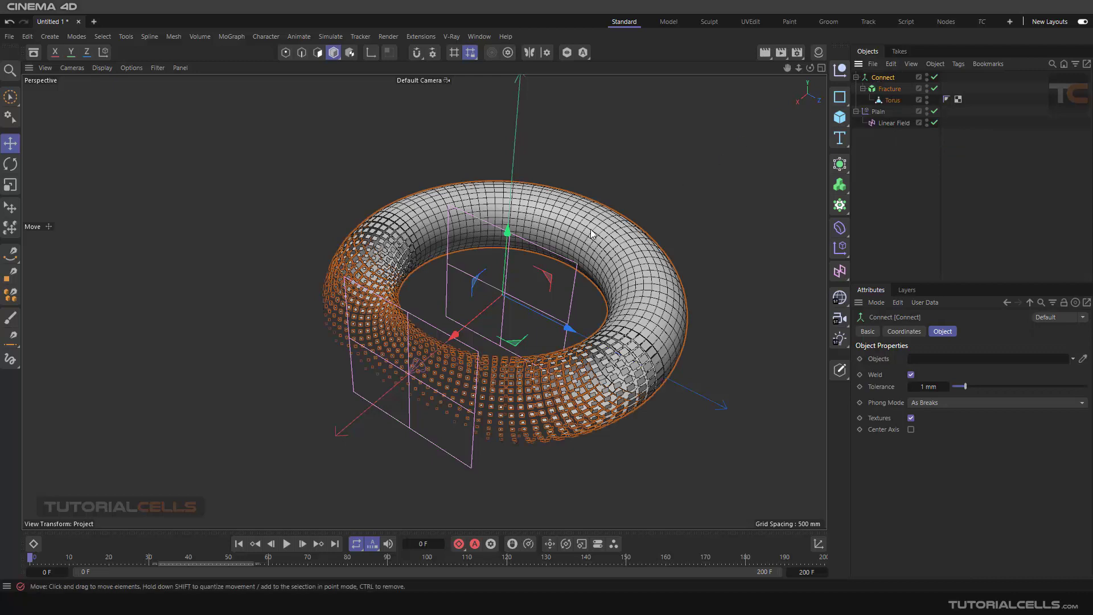
pyautogui.moveTo(604, 224)
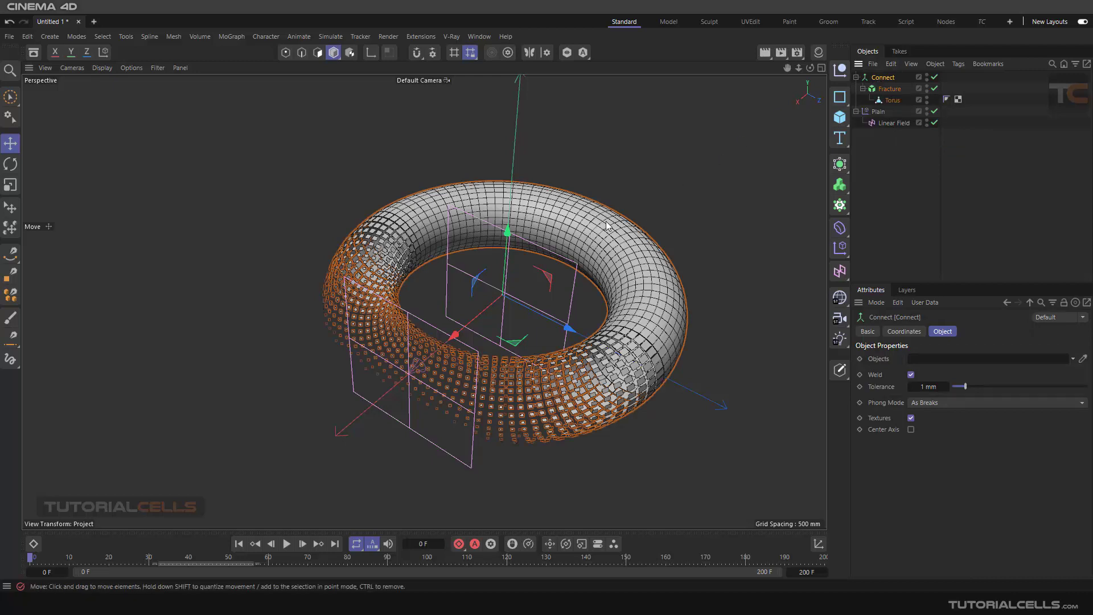